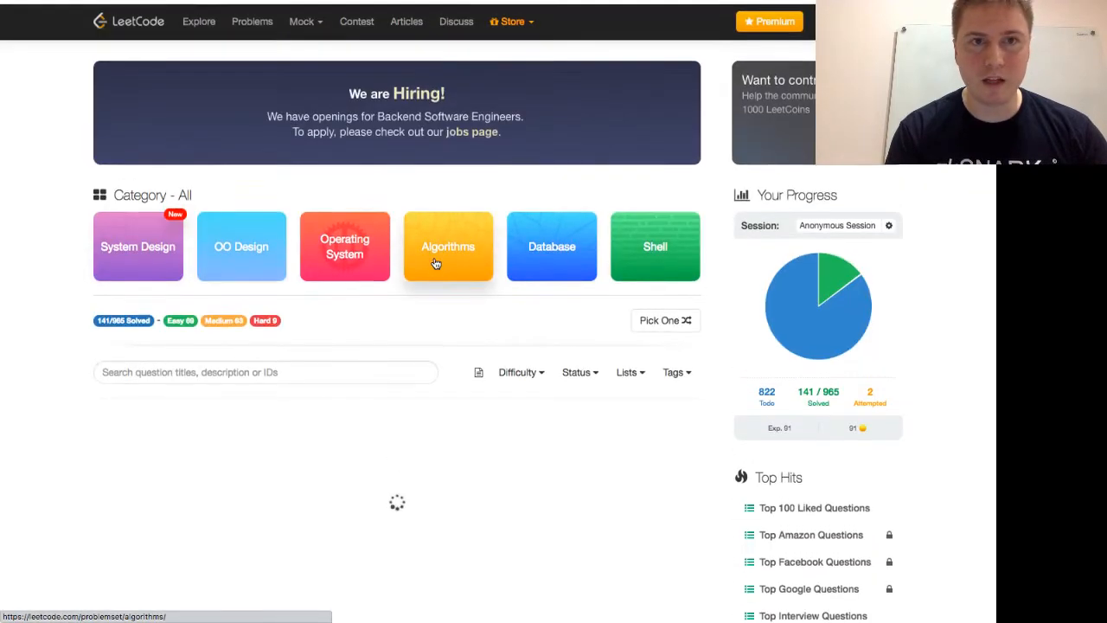
# - Go to the Explore page and scroll to the Top Interview Questions collection
pyautogui.click(447, 246)
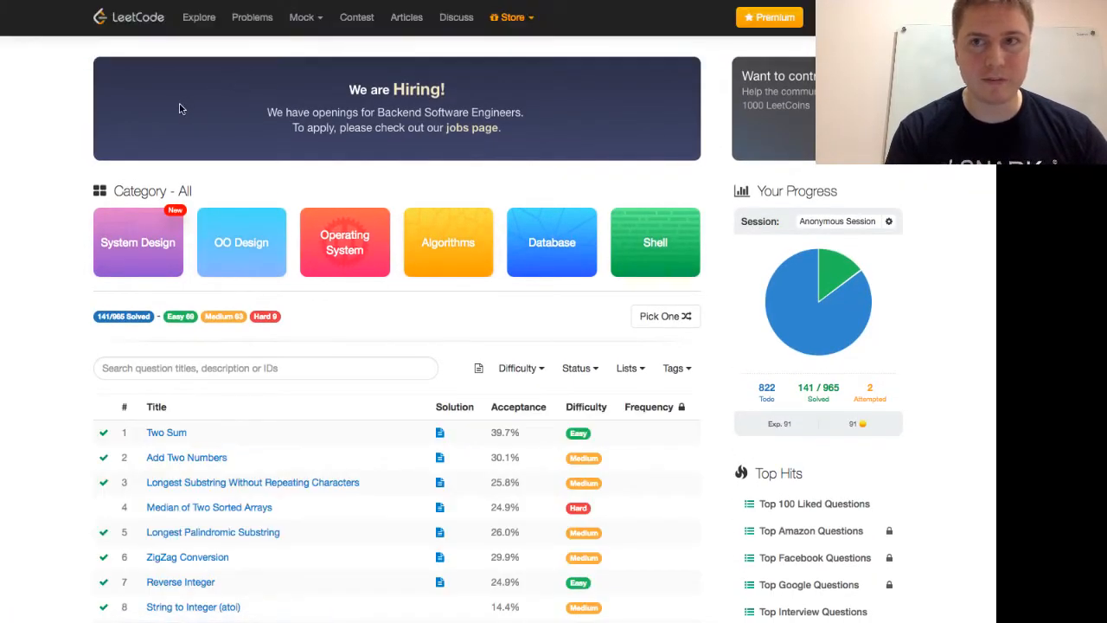
pyautogui.click(197, 17)
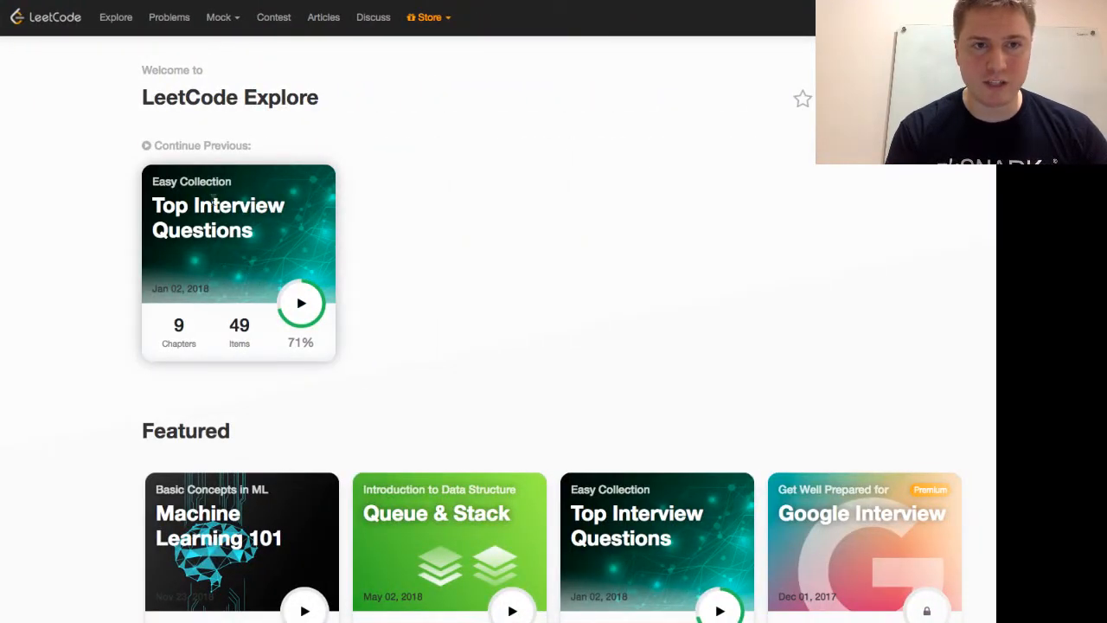
pyautogui.scroll(-3)
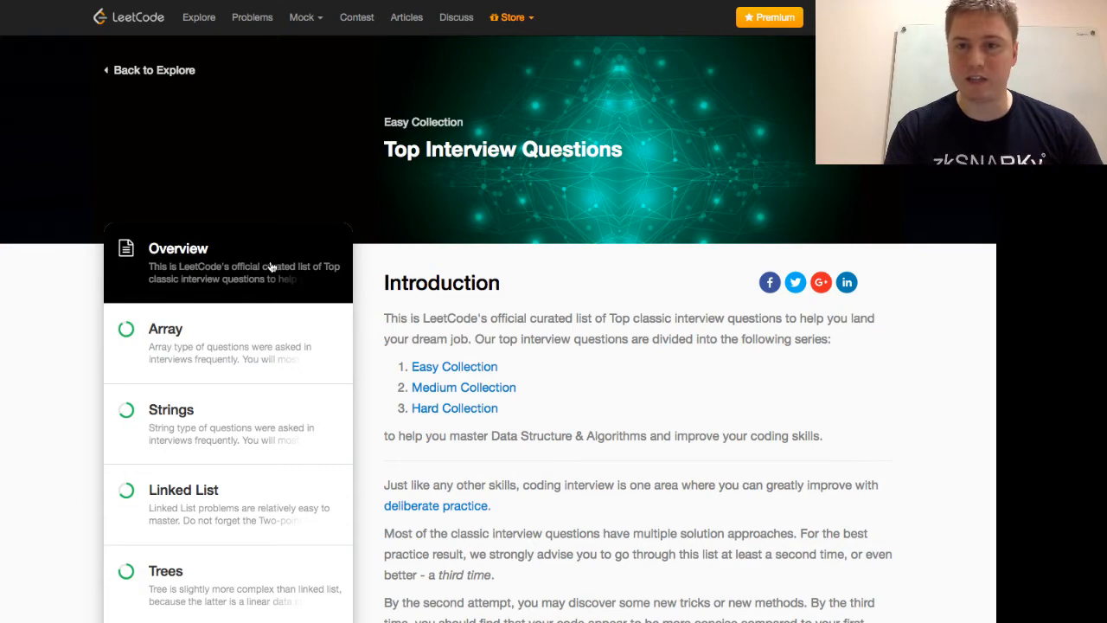
pyautogui.moveTo(249, 324)
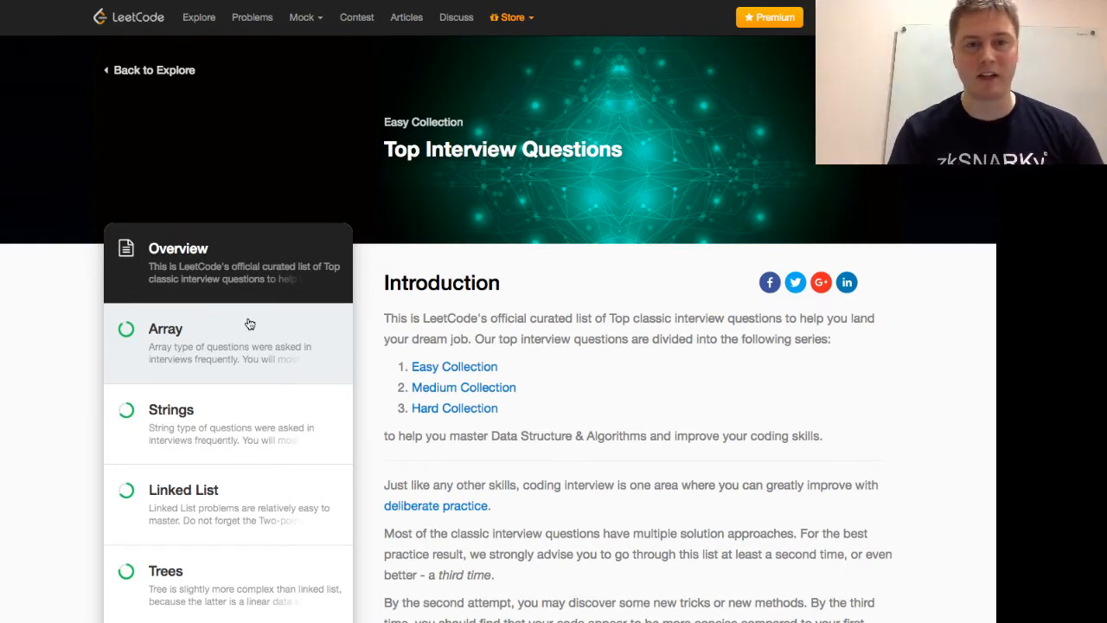
pyautogui.moveTo(239, 329)
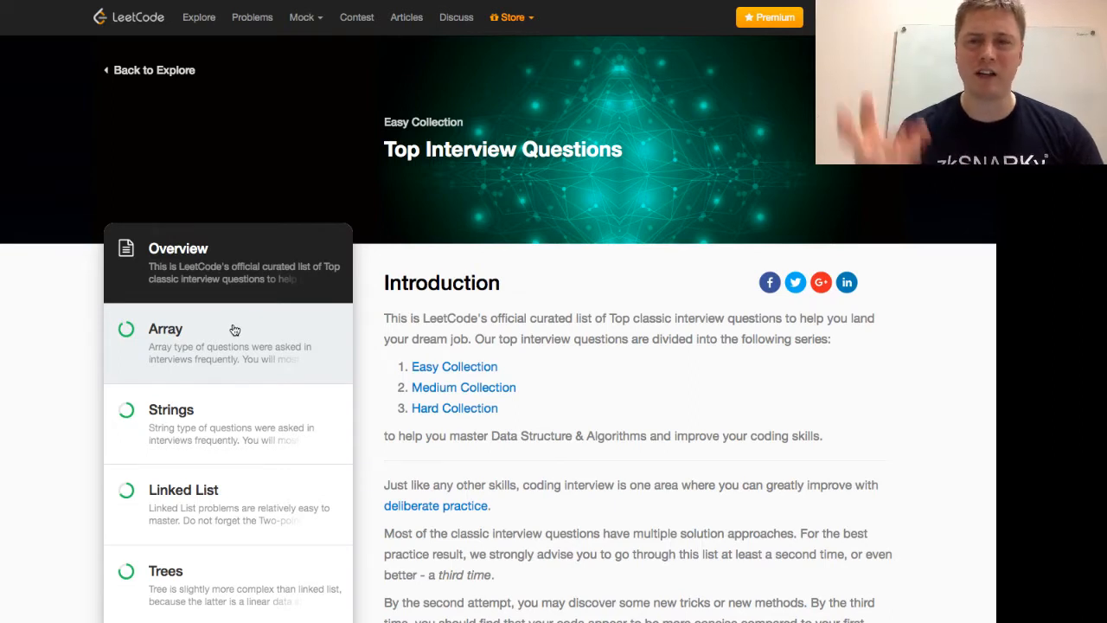
# - Enter the Array chapter and choose the Remove Duplicates from Sorted Array problem
pyautogui.click(166, 328)
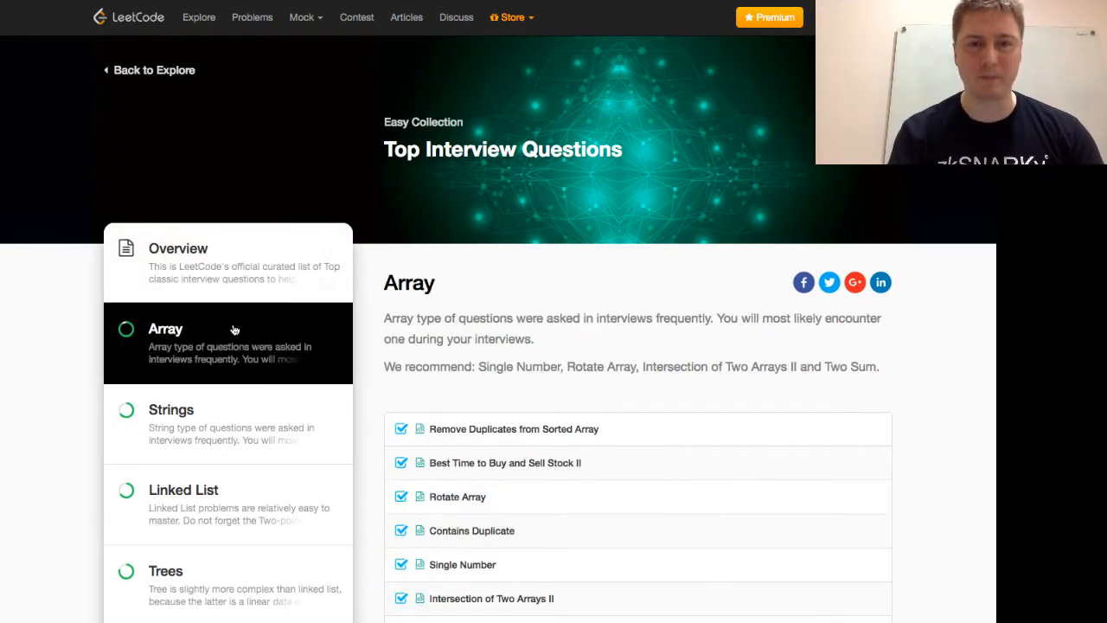
pyautogui.scroll(-3)
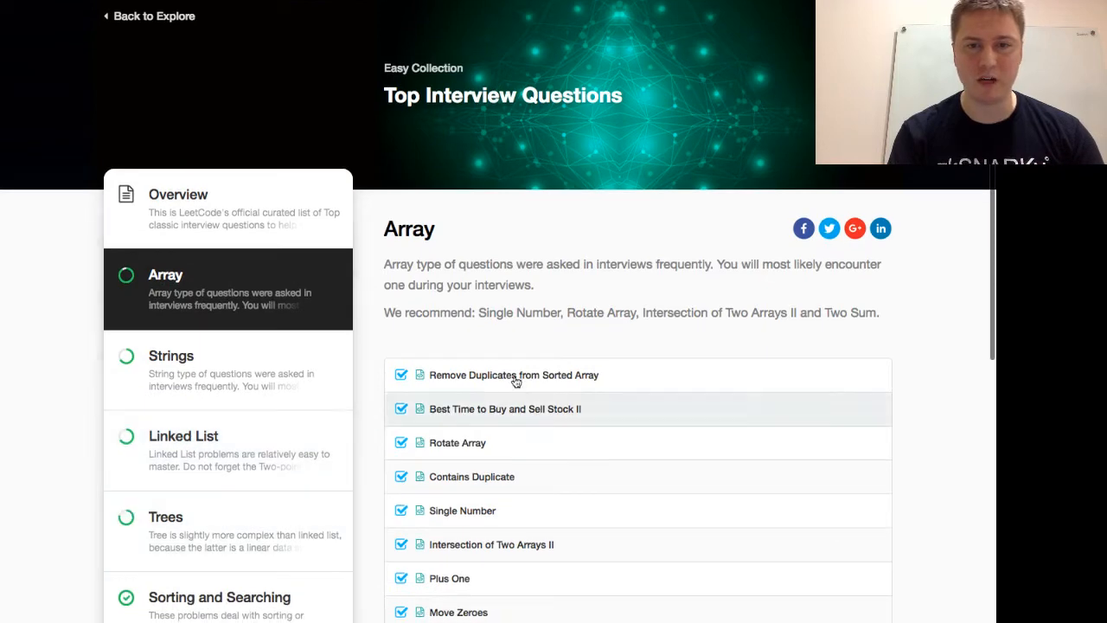
pyautogui.click(514, 374)
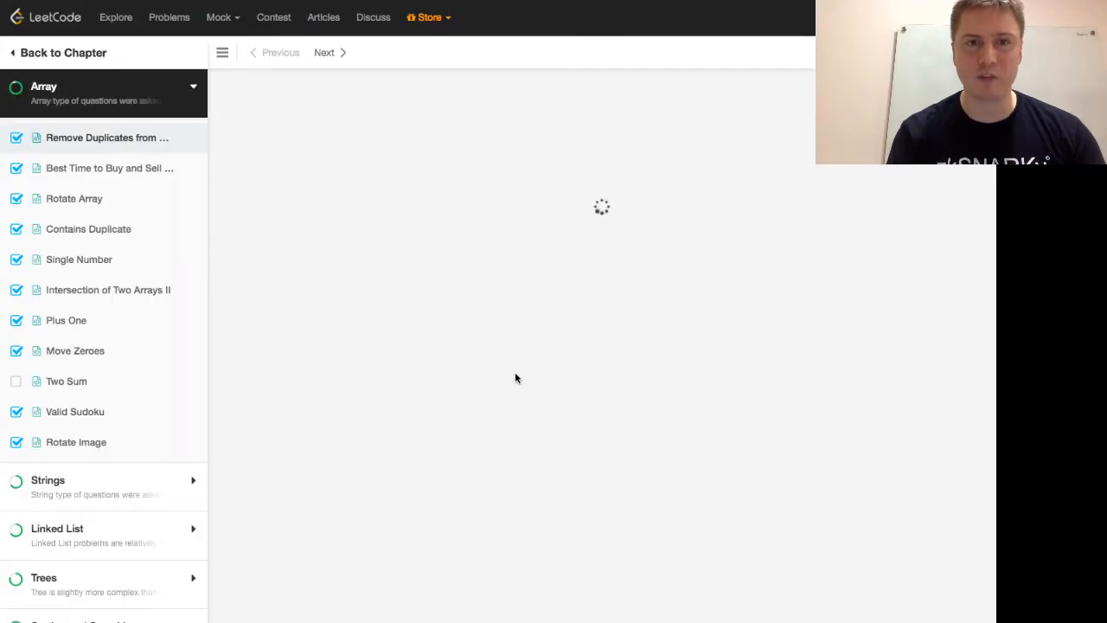
# - Bring up the Remove Duplicates from Sorted Array statement with its examples and clarification
pyautogui.click(107, 138)
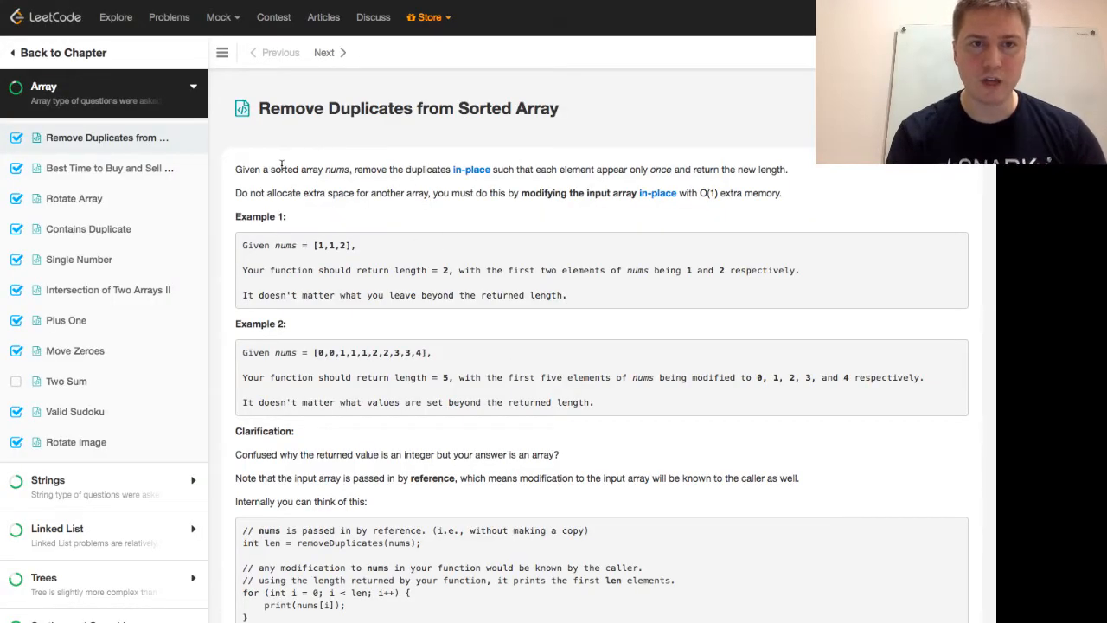
pyautogui.doubleClick(301, 169)
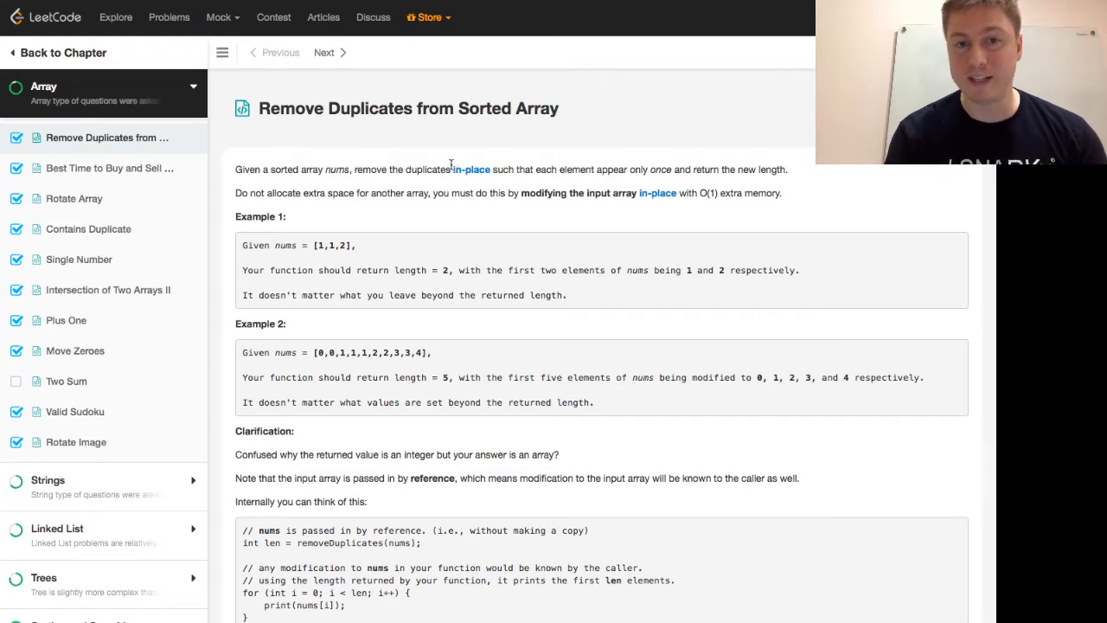
pyautogui.moveTo(522, 171)
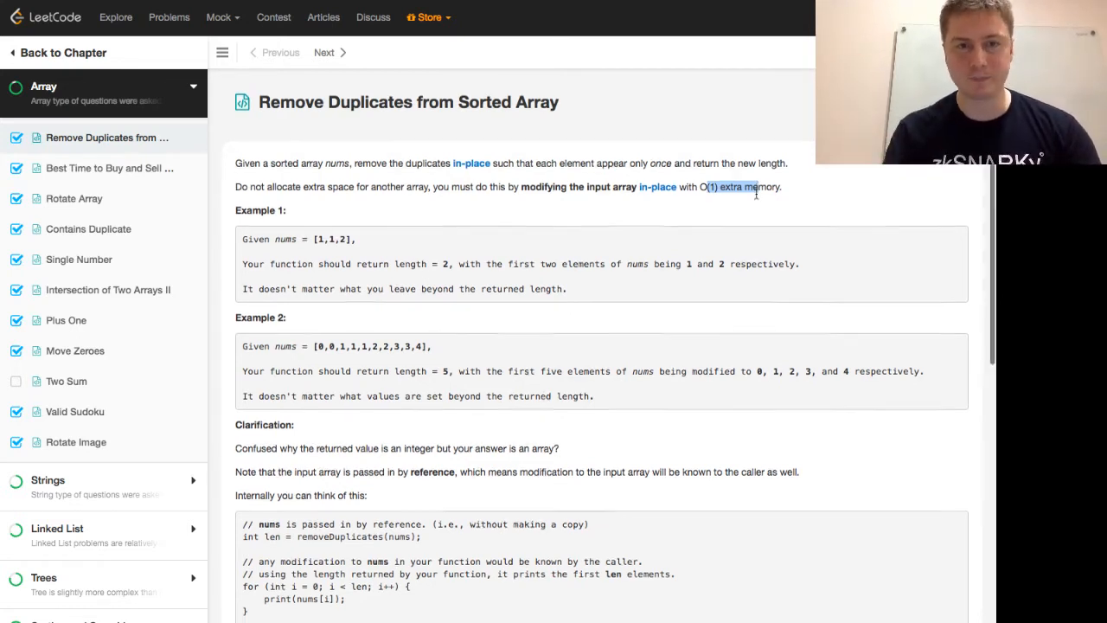
pyautogui.scroll(-3)
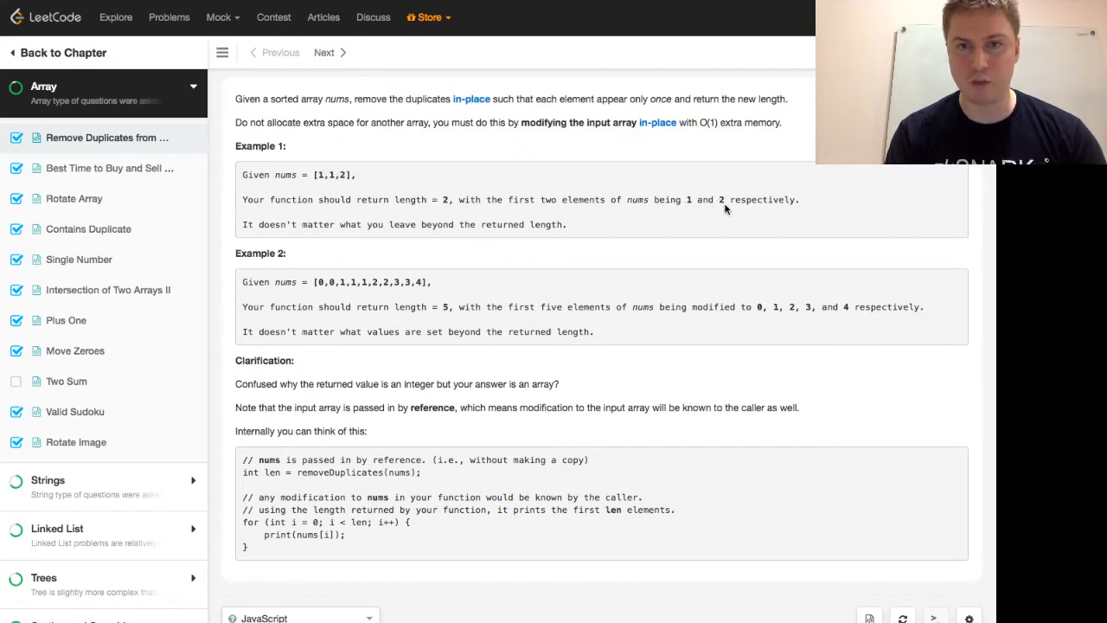
pyautogui.moveTo(367, 225); pyautogui.dragTo(523, 224)
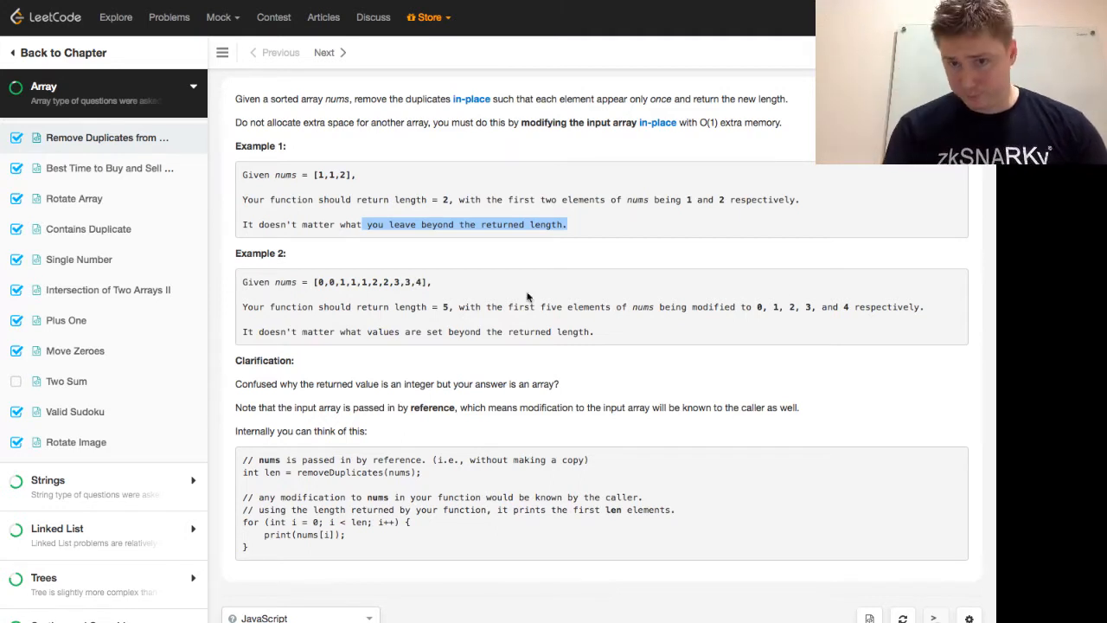
pyautogui.moveTo(705, 309)
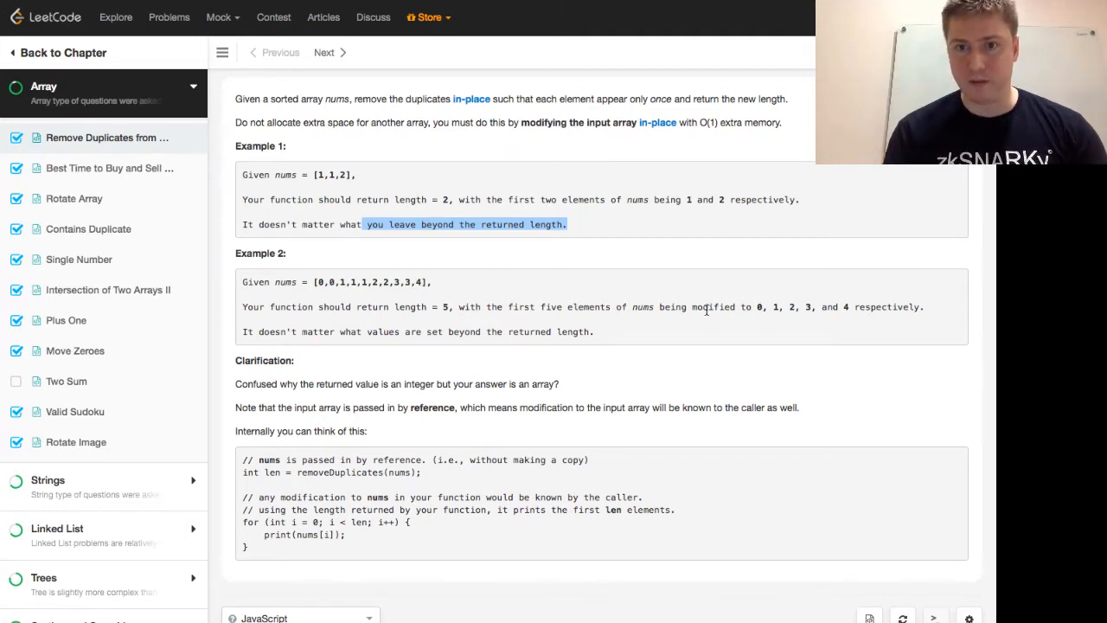
pyautogui.scroll(-3)
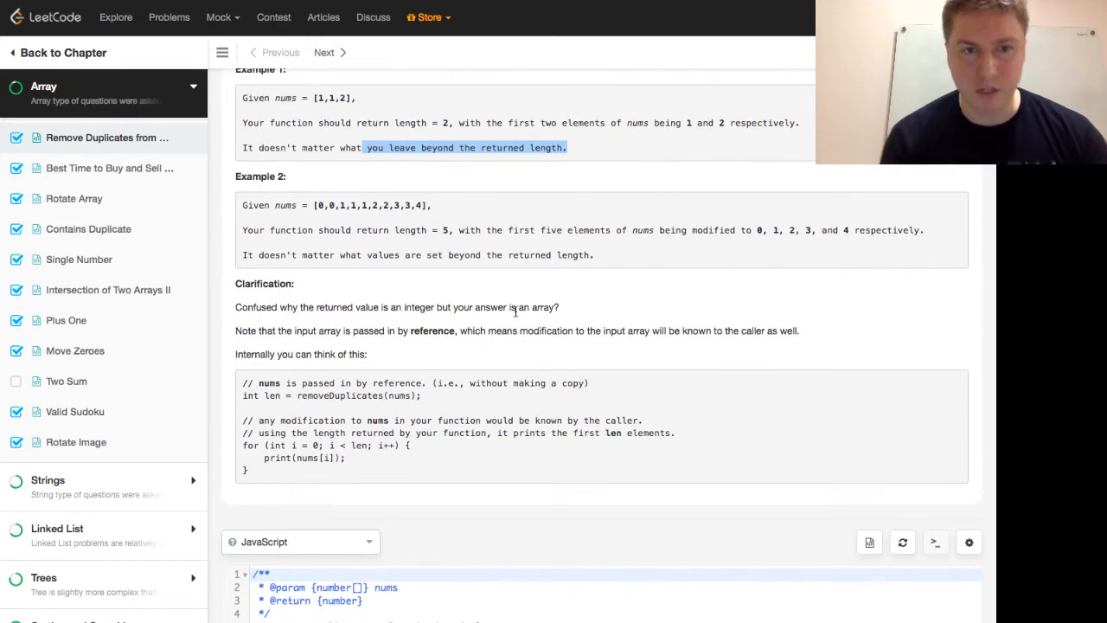
pyautogui.scroll(-3)
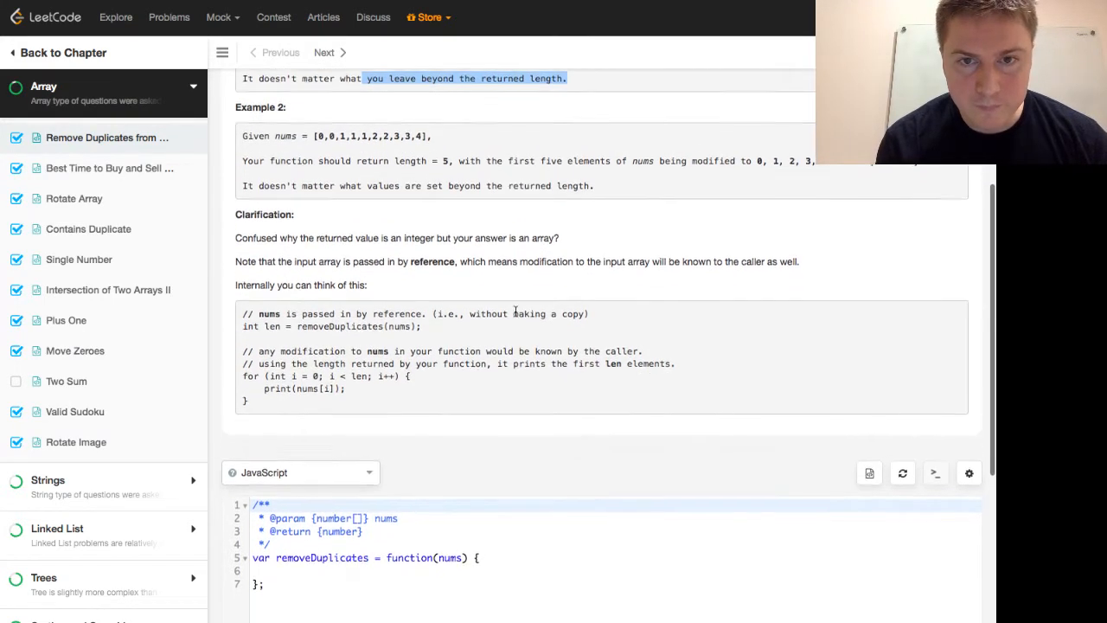
pyautogui.scroll(-3)
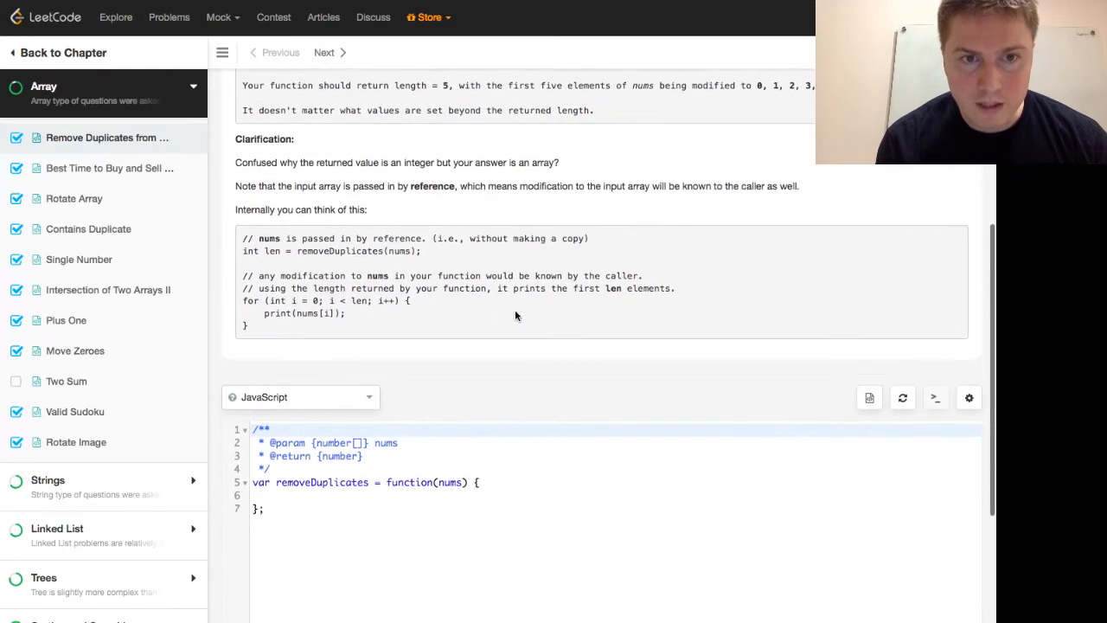
pyautogui.scroll(-3)
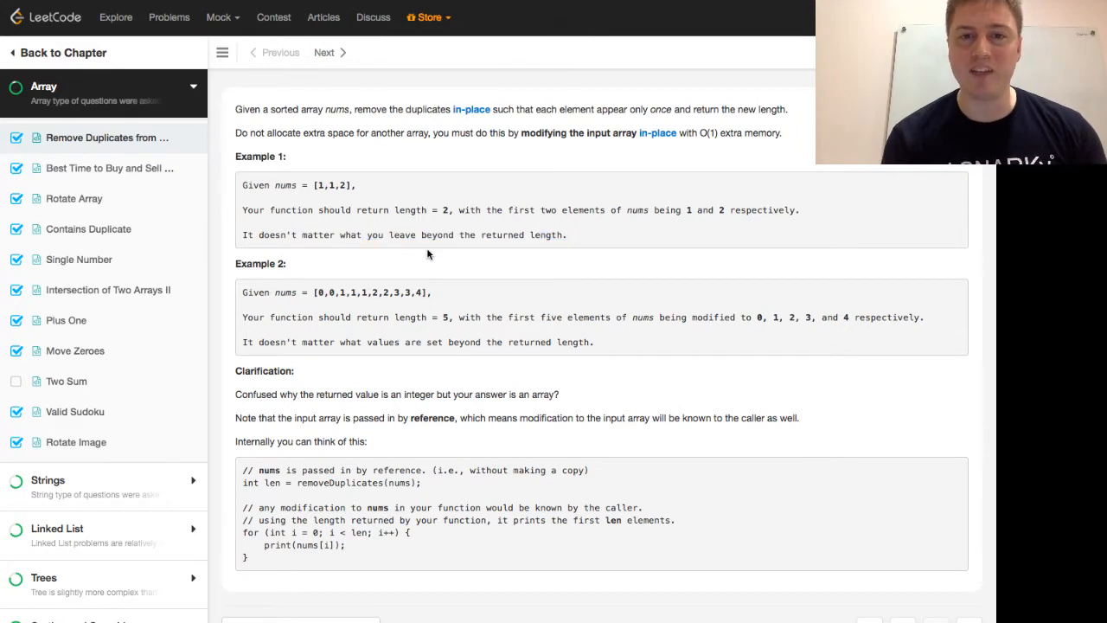
pyautogui.moveTo(242, 235); pyautogui.dragTo(567, 235)
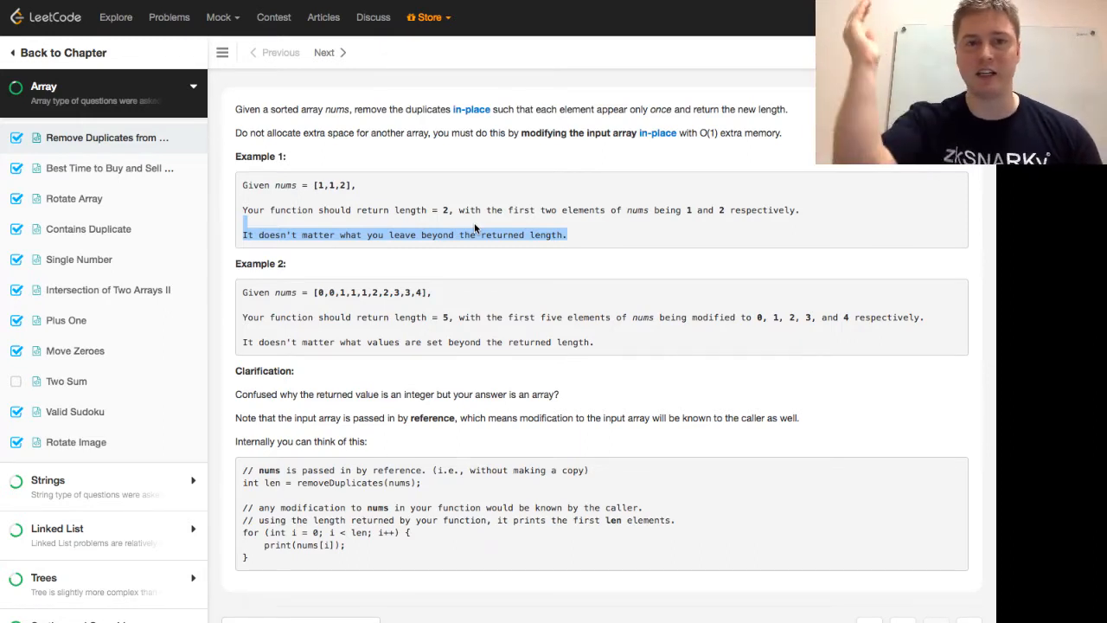
pyautogui.scroll(-3)
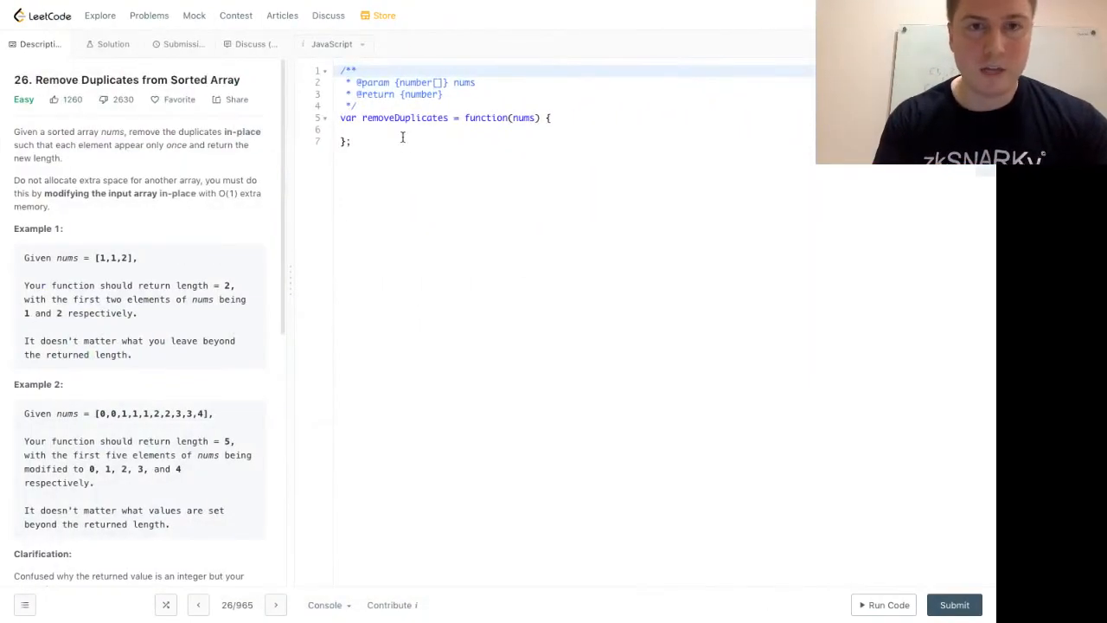
# - Start the JavaScript removeDuplicates body with 'var head = 0;'
pyautogui.click(395, 128)
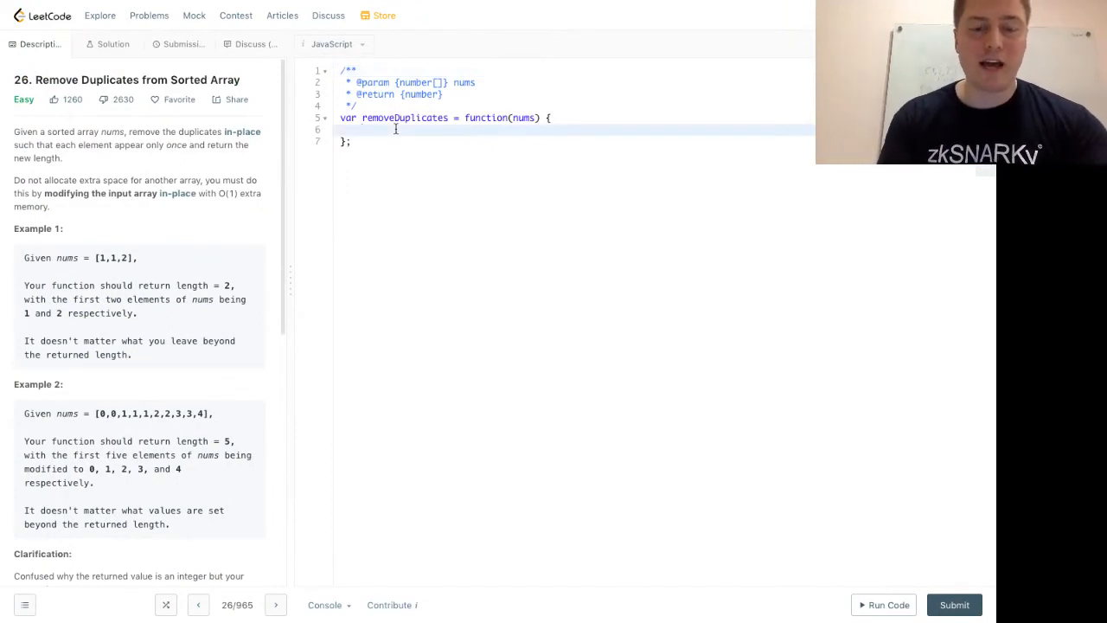
pyautogui.write('var head = -;')
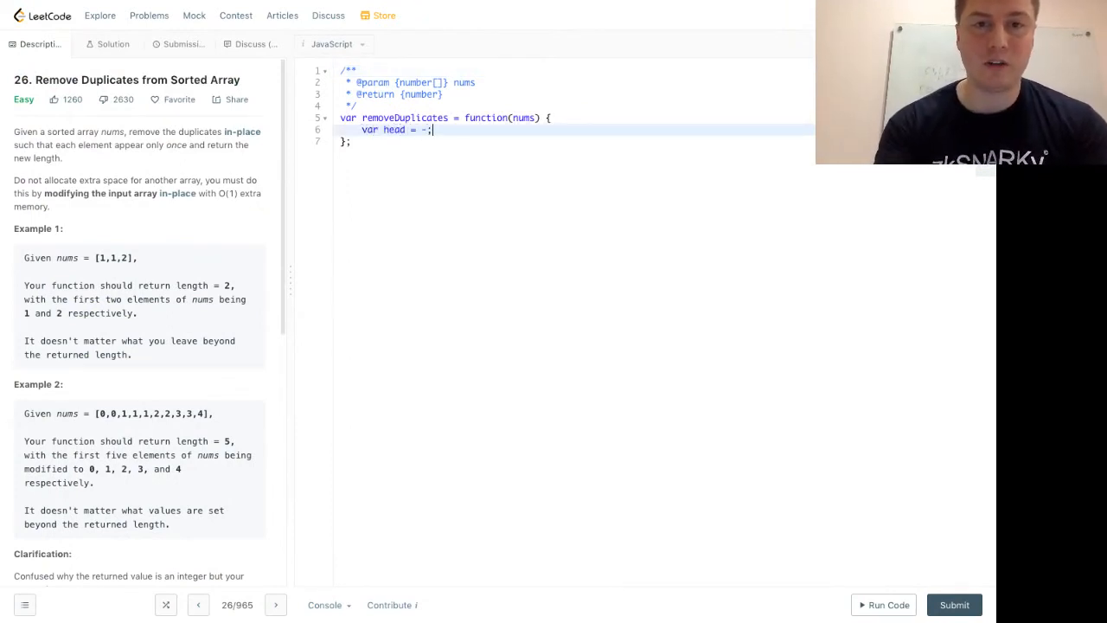
pyautogui.write('0')
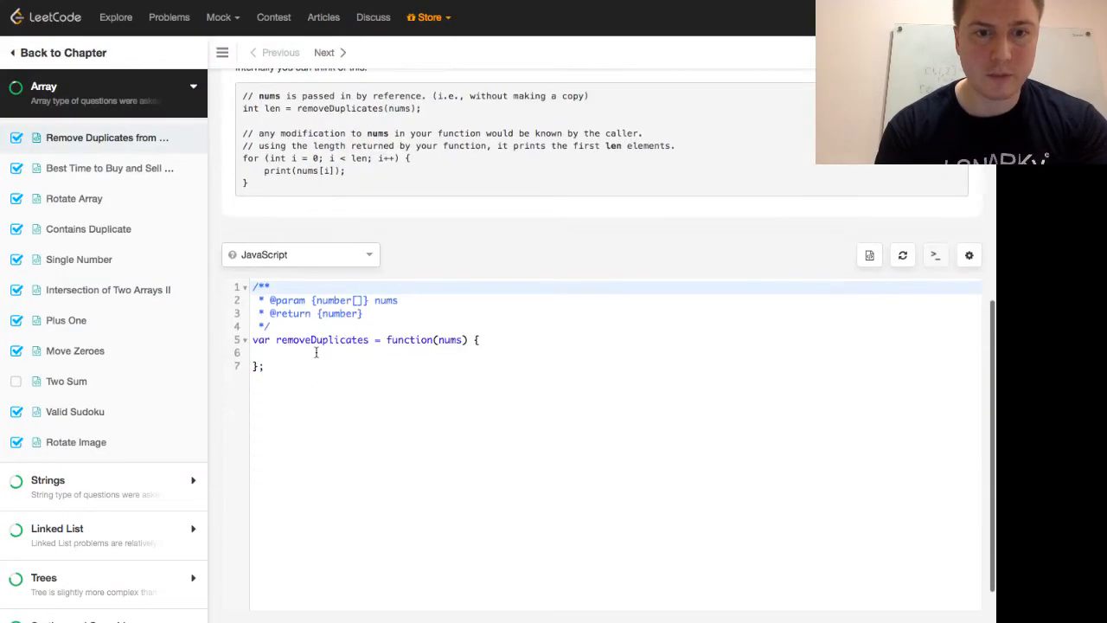
pyautogui.write('var head =')
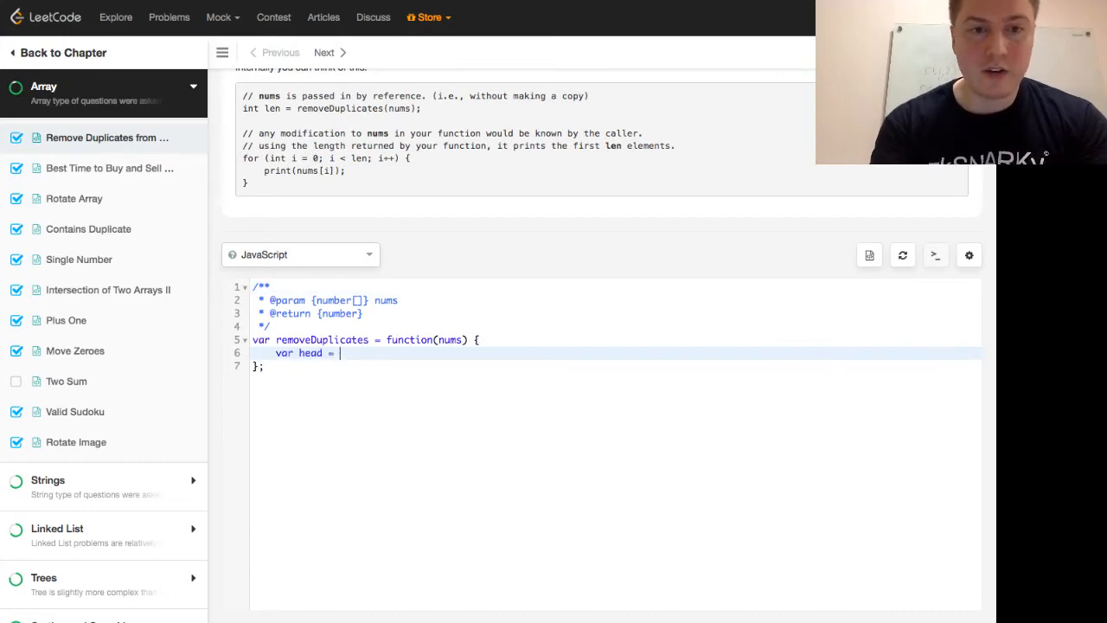
pyautogui.write('0;')
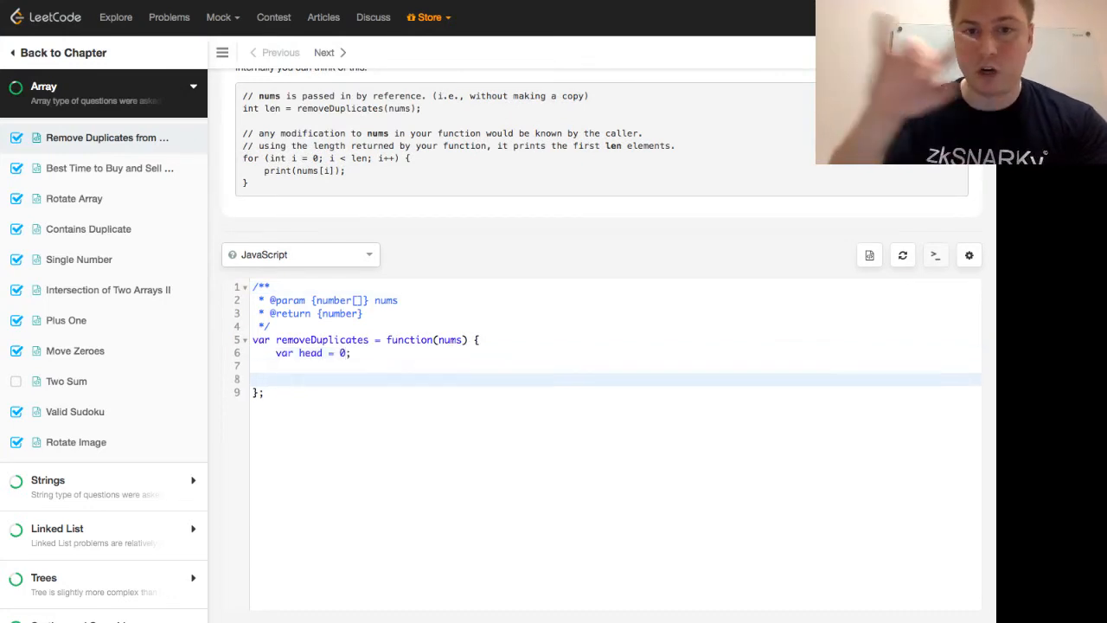
# - Write the for loop 'for (let i = 0; i < nums.length; i++) {' over nums
pyautogui.write('f')
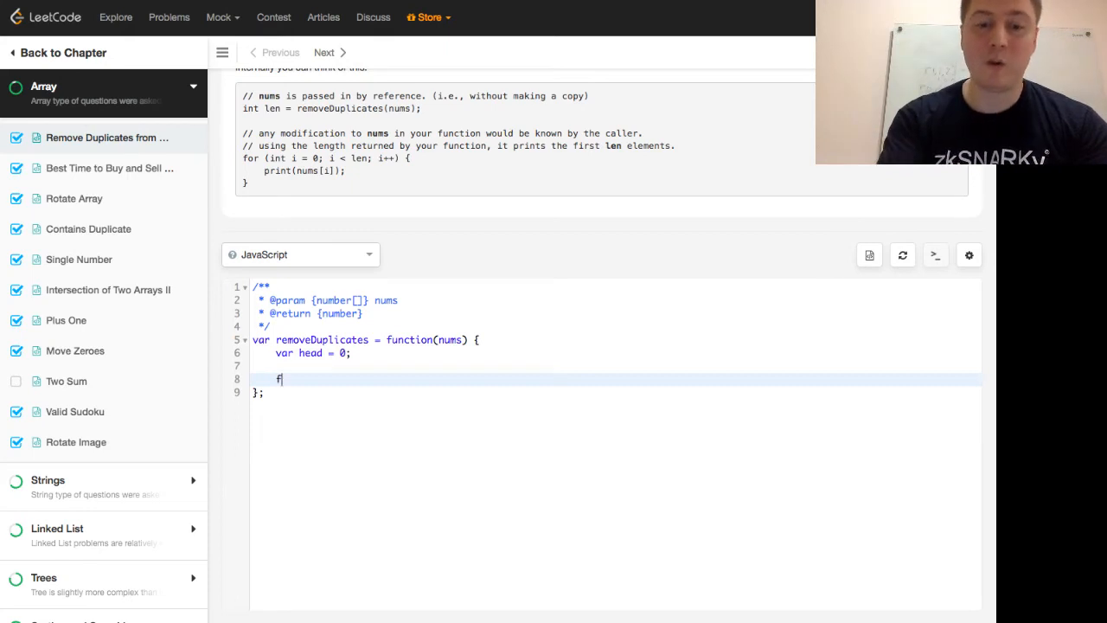
pyautogui.write('or ()')
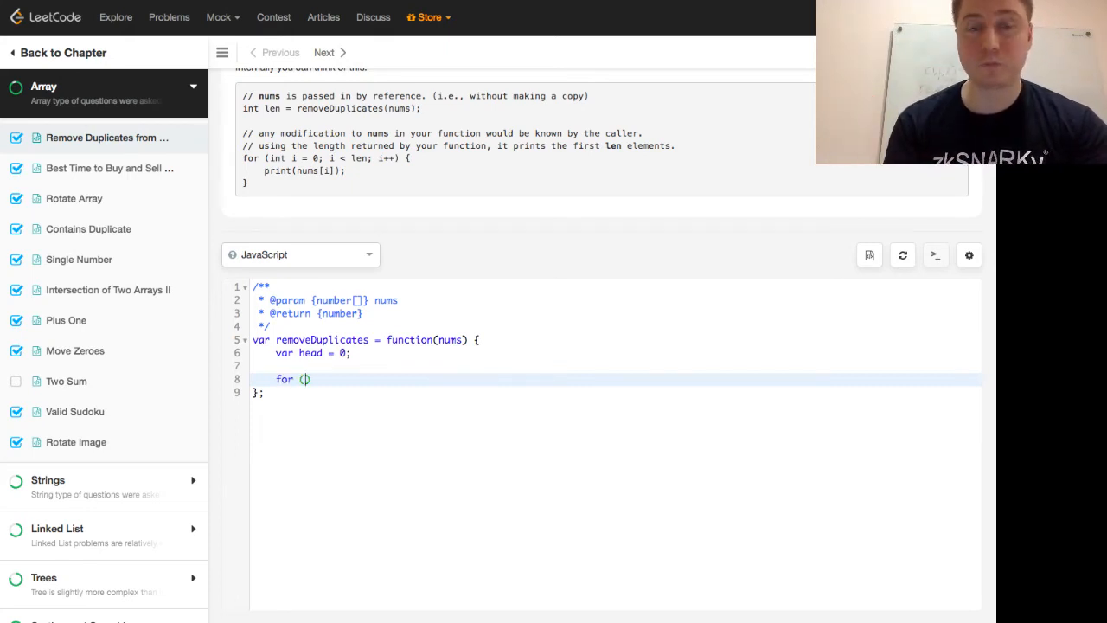
pyautogui.write('let')
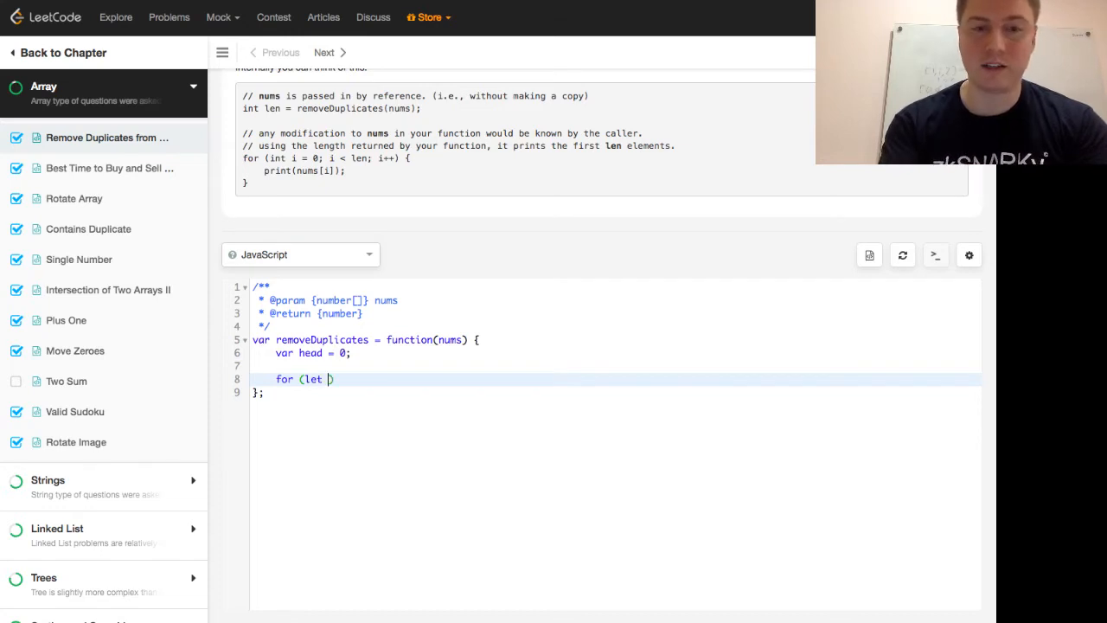
pyautogui.write('i = 1;')
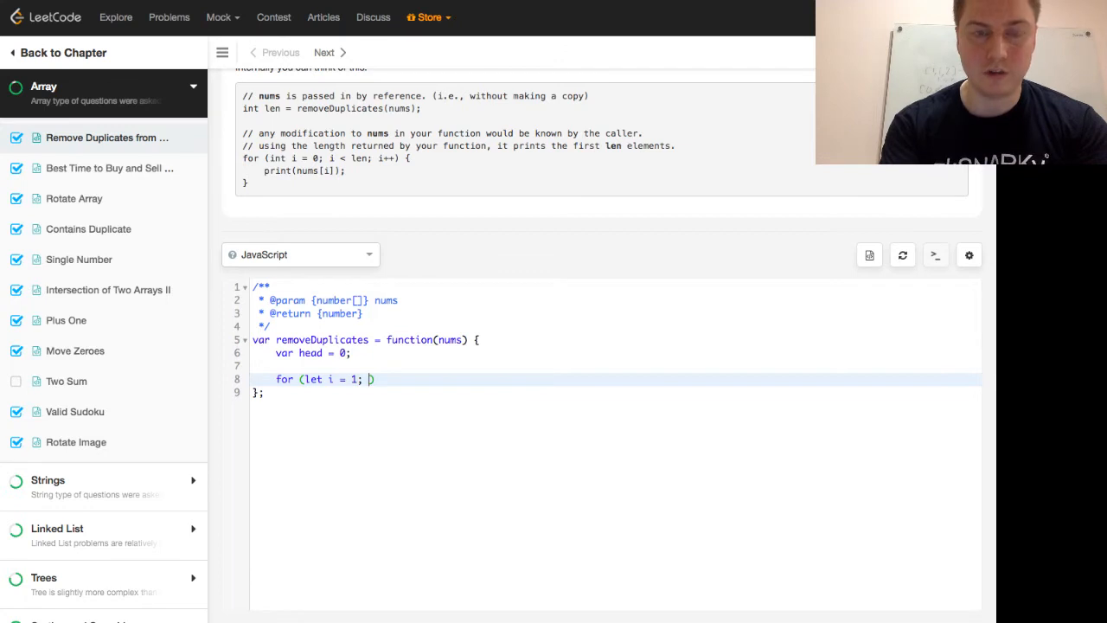
pyautogui.write('i < nums.')
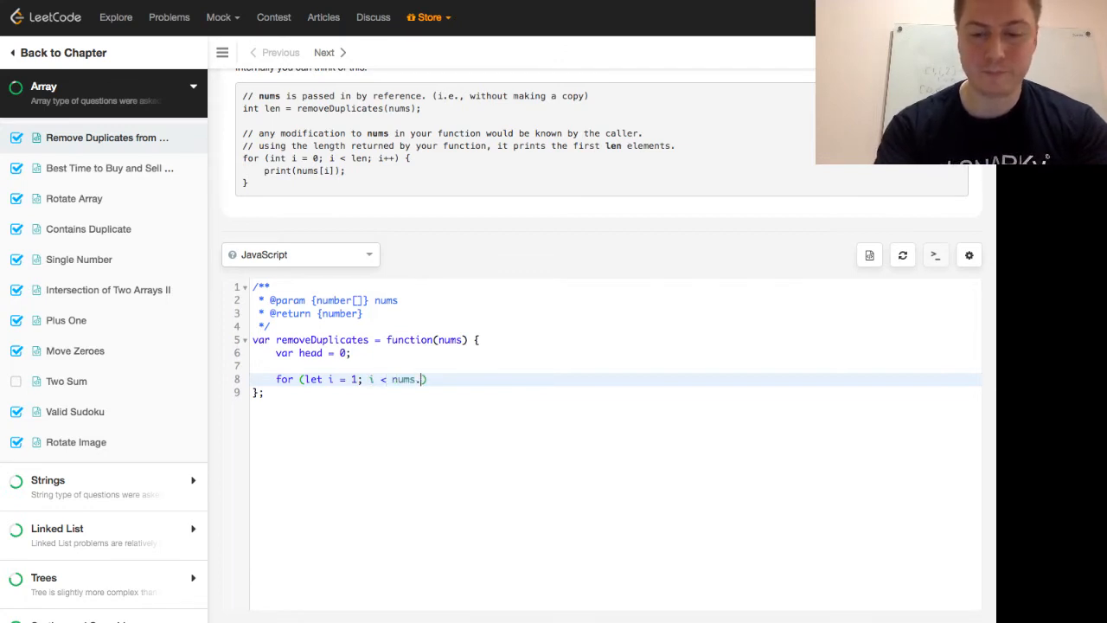
pyautogui.write('length; i')
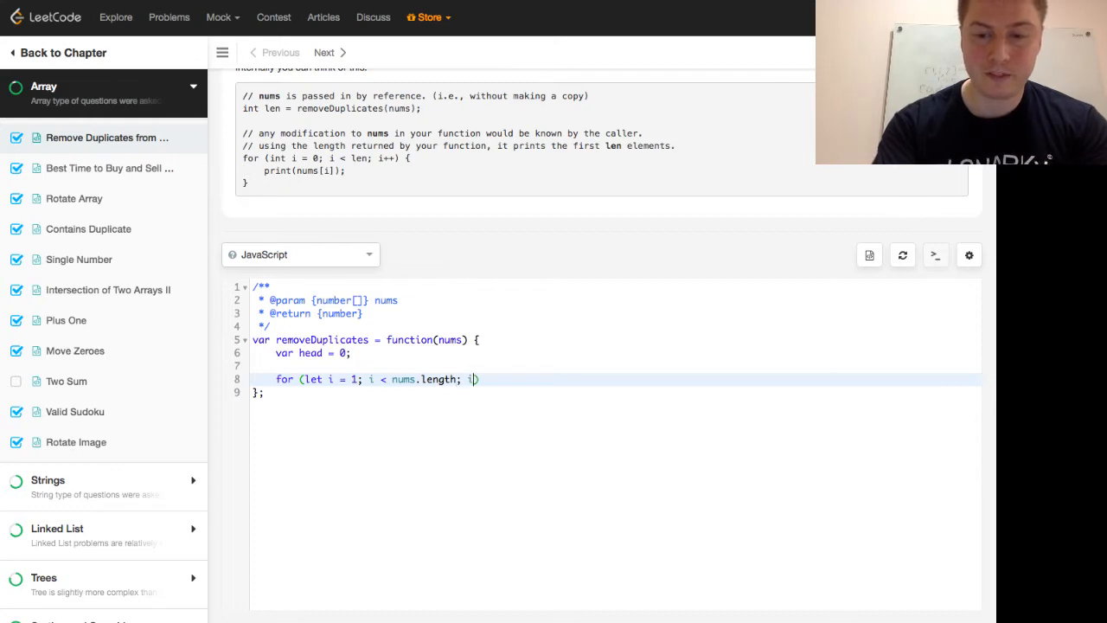
pyautogui.write('++) {')
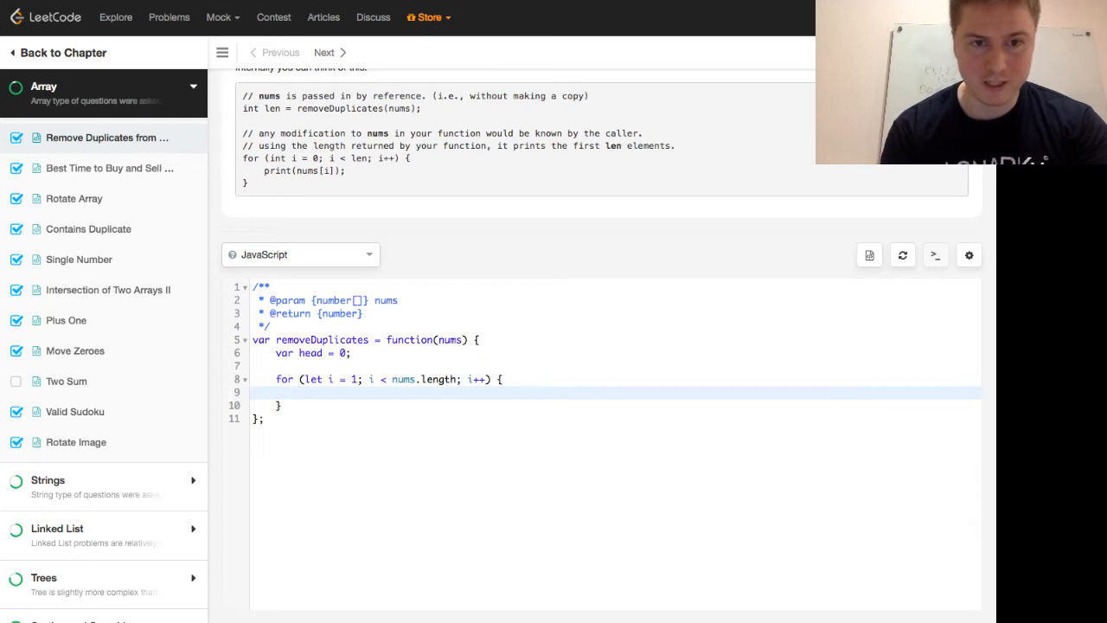
# - Inside the loop, when nums[i] != nums[head] increment head and set nums[head] = nums[i], then return head + 1
pyautogui.write('if')
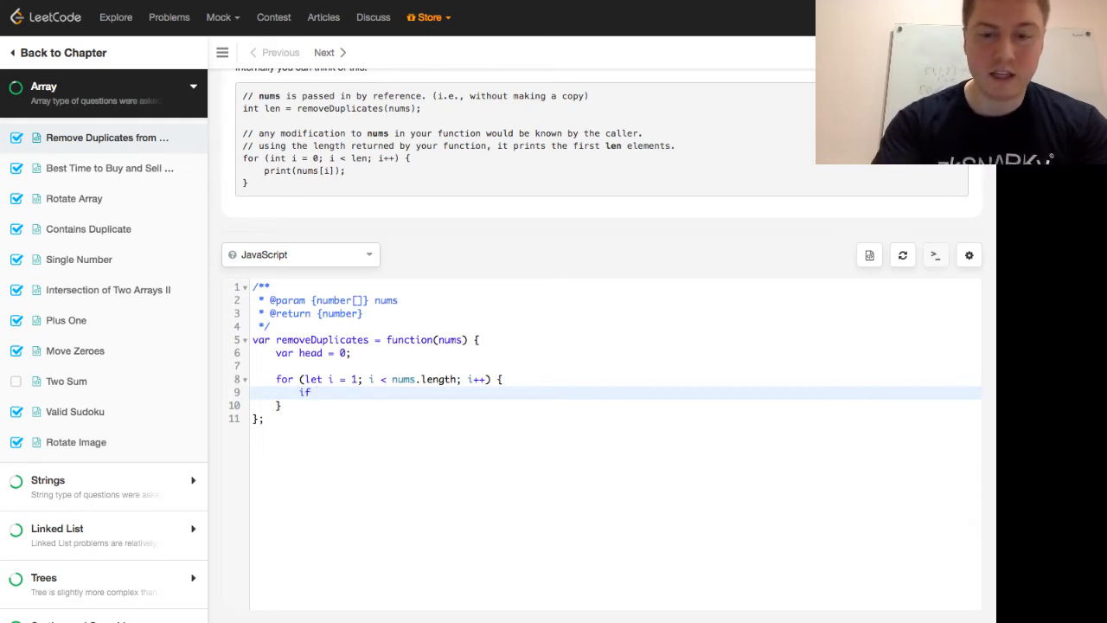
pyautogui.write('(nums[])')
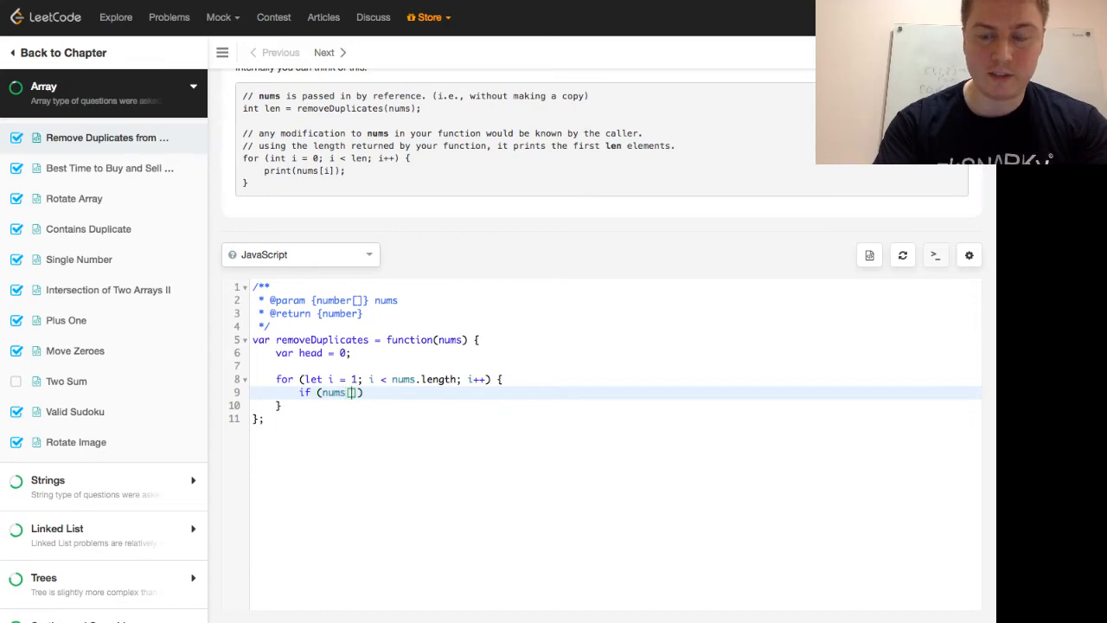
pyautogui.write('i')
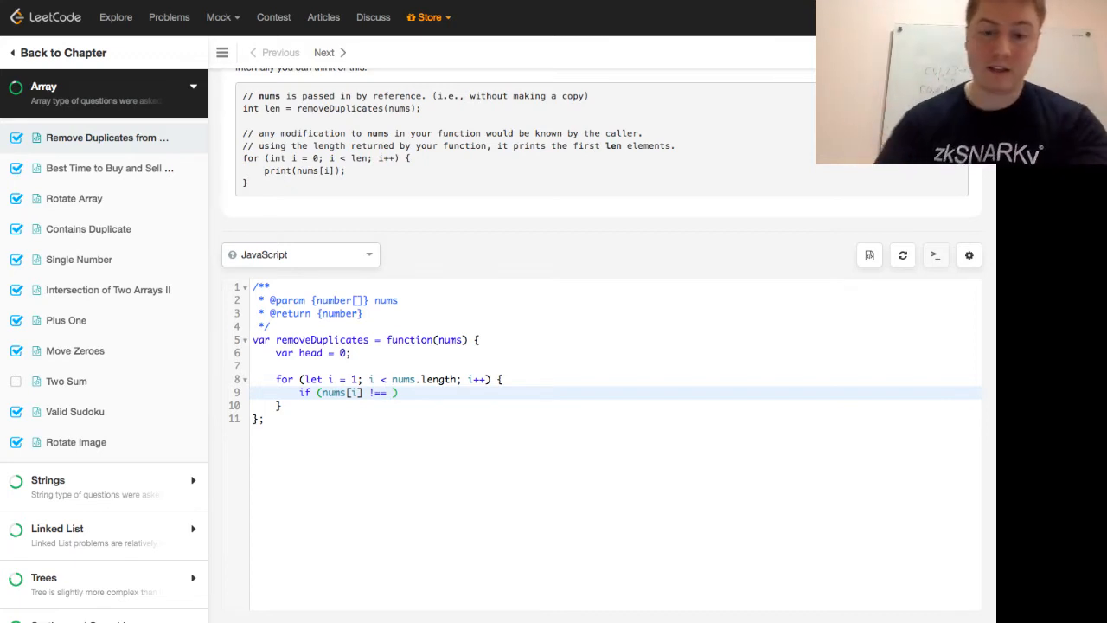
pyautogui.write('nums[head]')
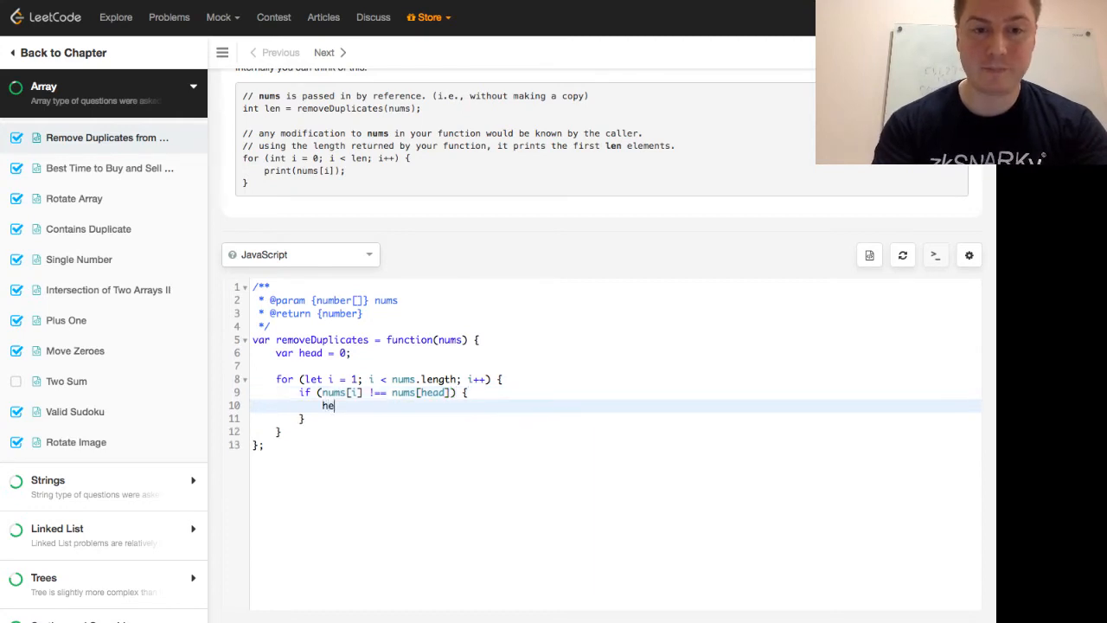
pyautogui.write('ad++;')
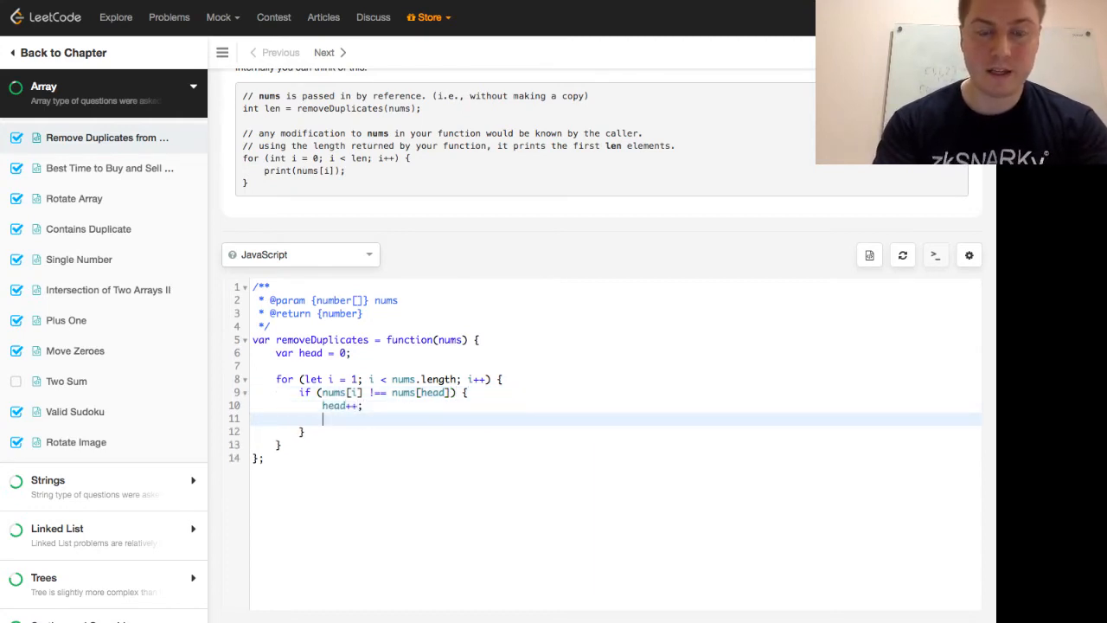
pyautogui.write('nums[head] =')
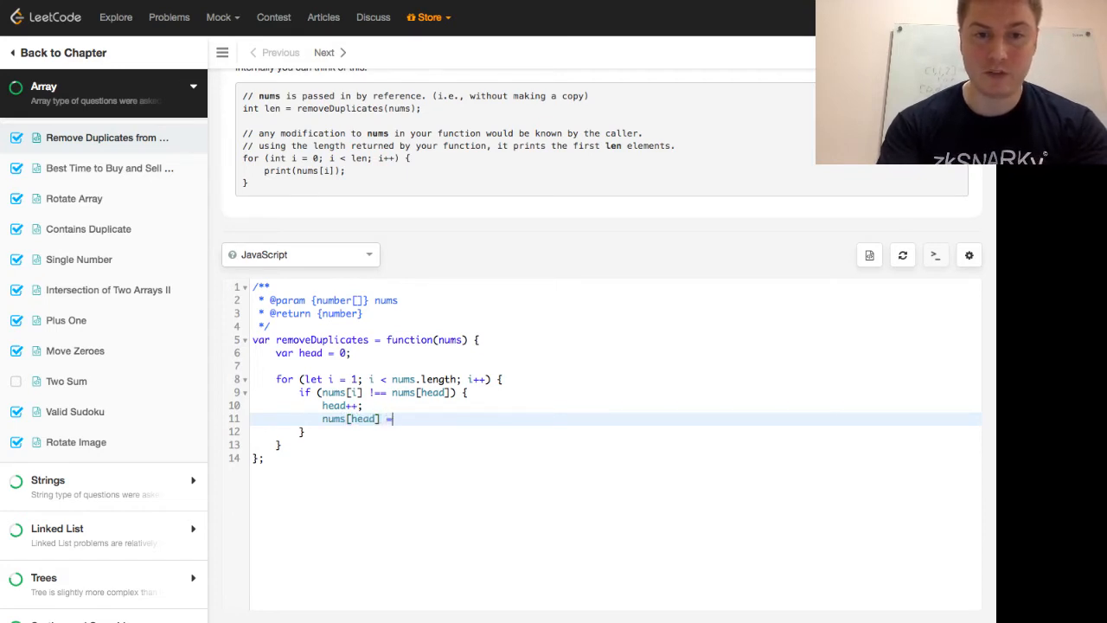
pyautogui.write('nums')
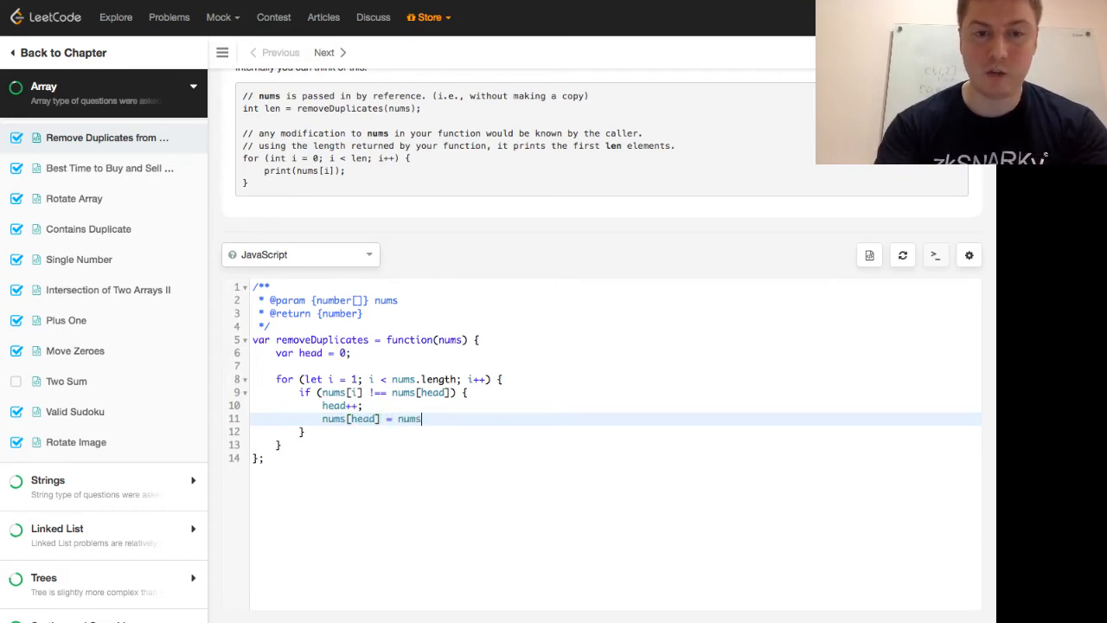
pyautogui.write('[i];')
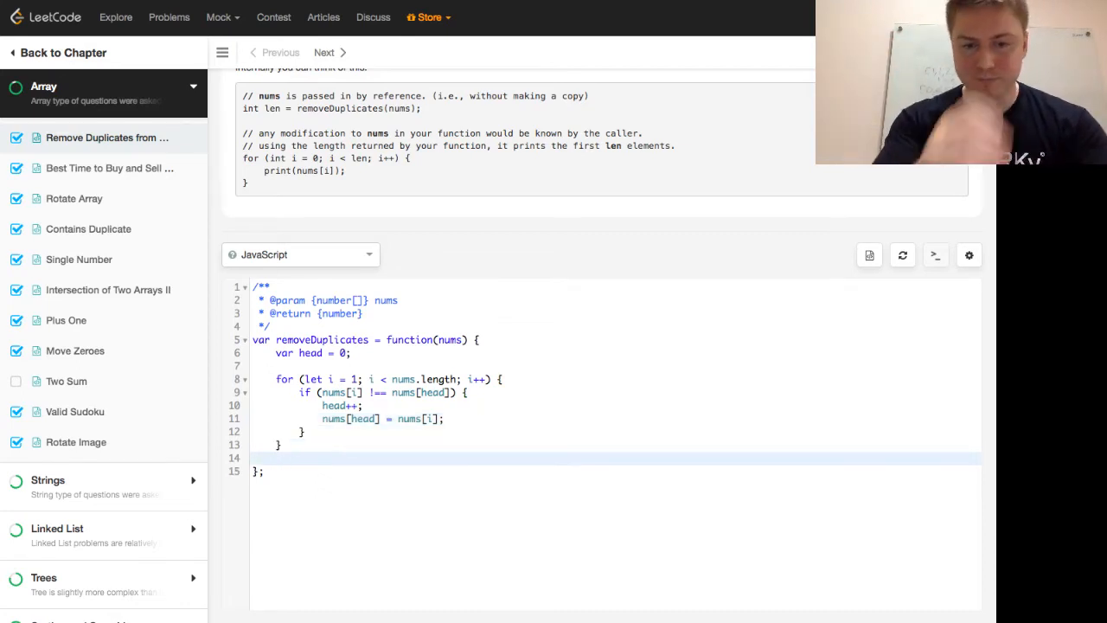
pyautogui.write('return head + 1;')
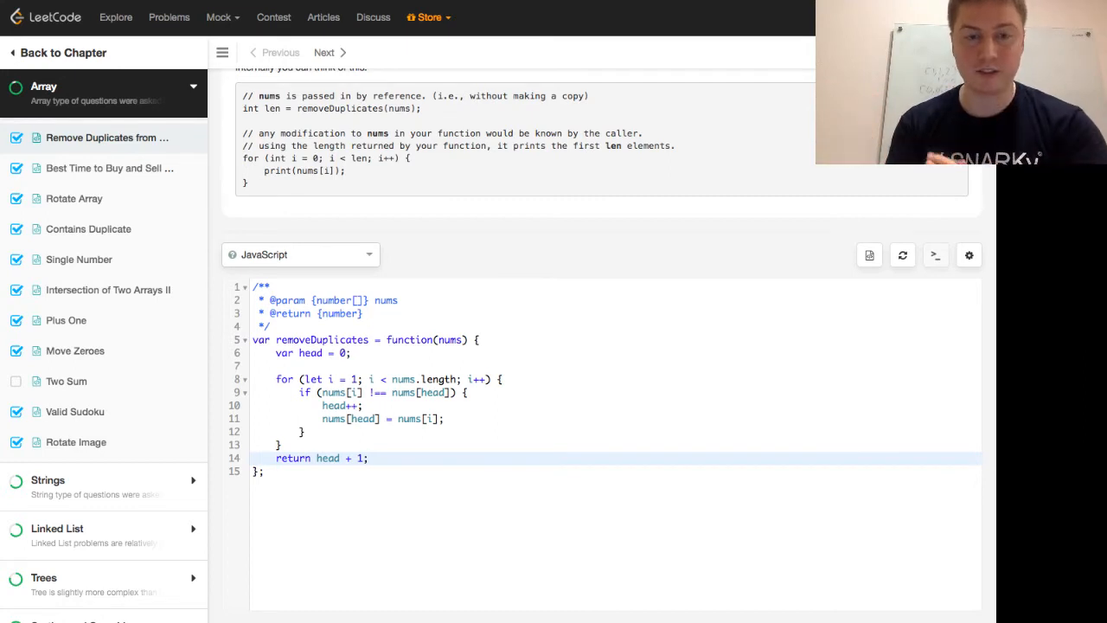
# - Submit the JavaScript solution and view the Accepted result's details (161/161 tests, 72 ms)
pyautogui.scroll(-3)
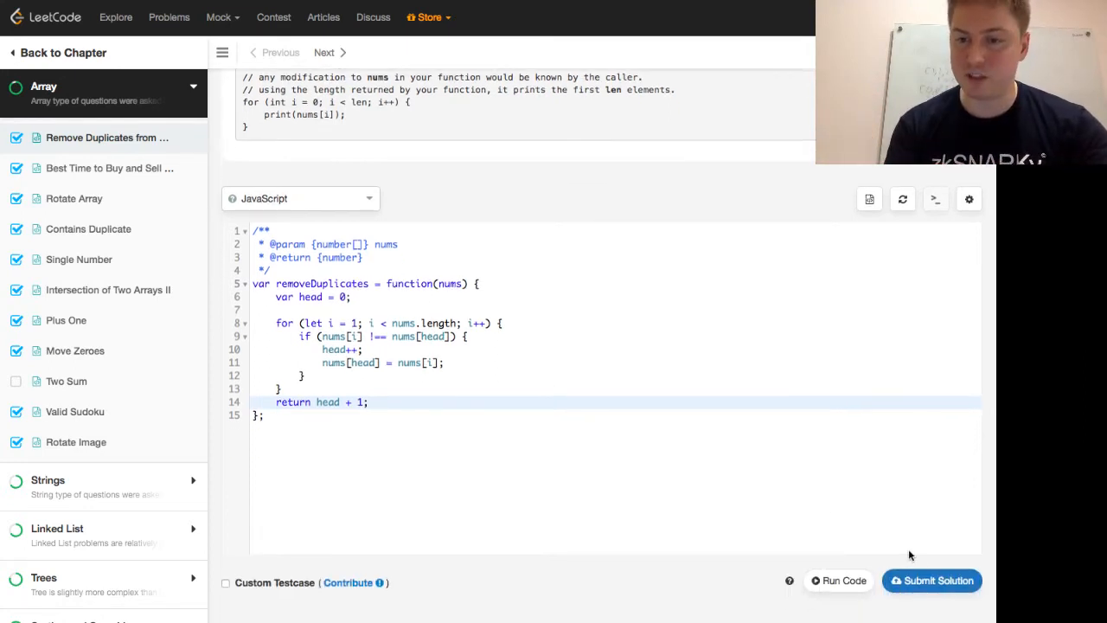
pyautogui.click(930, 581)
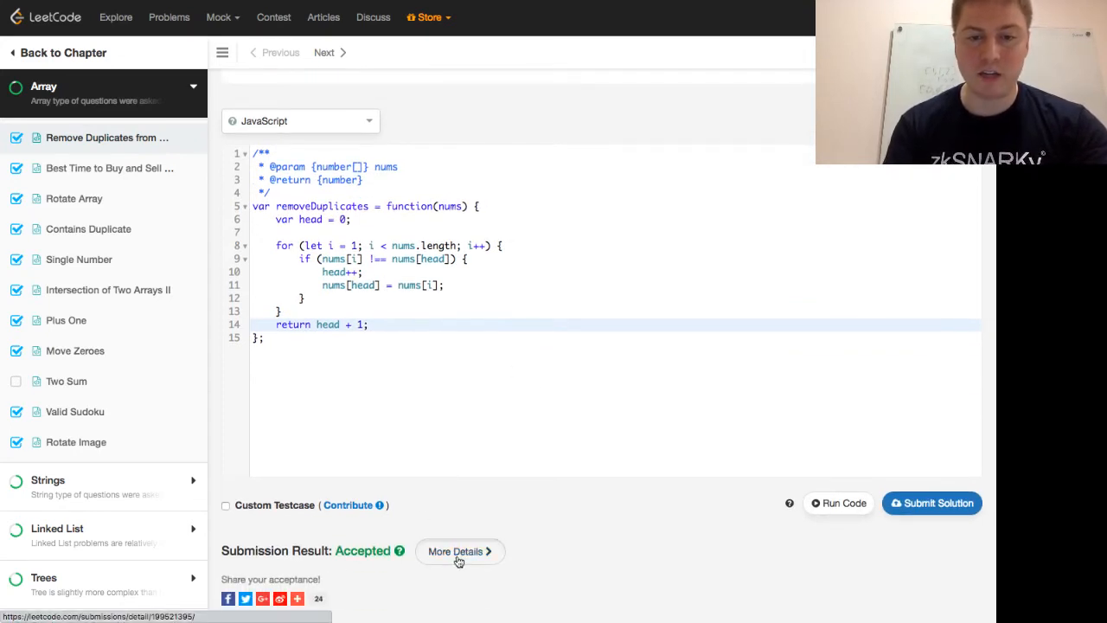
pyautogui.click(460, 550)
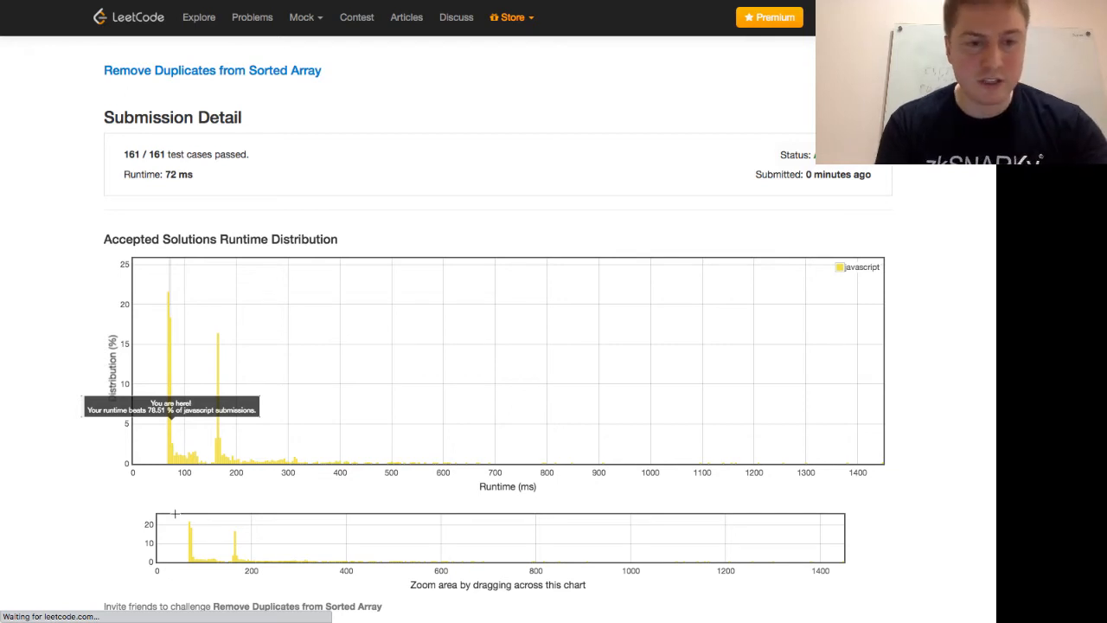
pyautogui.scroll(-3)
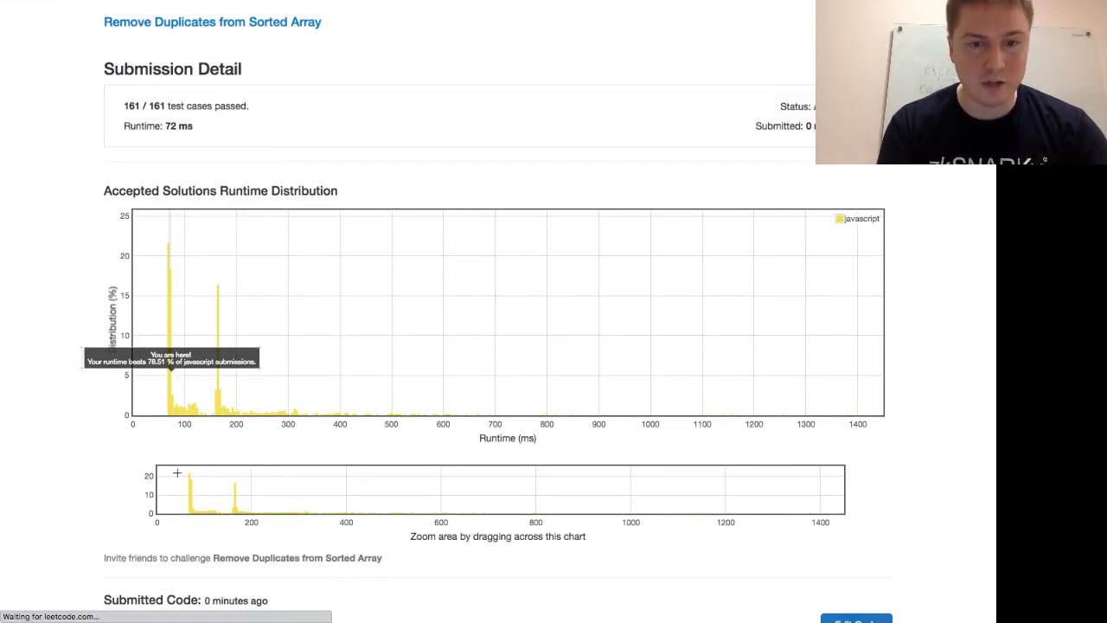
pyautogui.moveTo(173, 487); pyautogui.dragTo(200, 488)
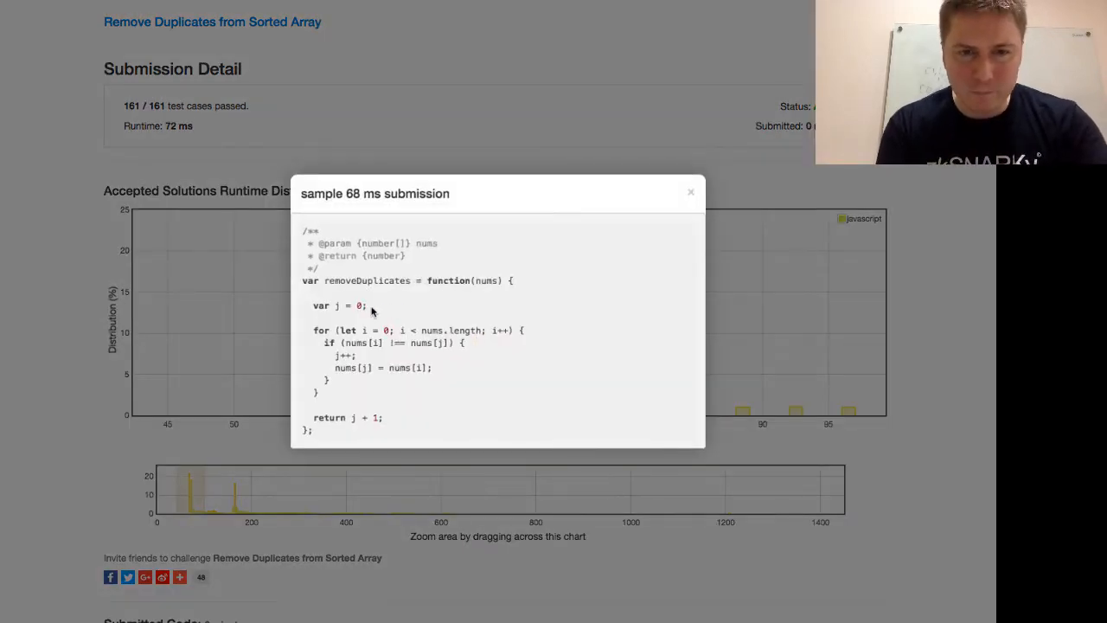
pyautogui.doubleClick(349, 305)
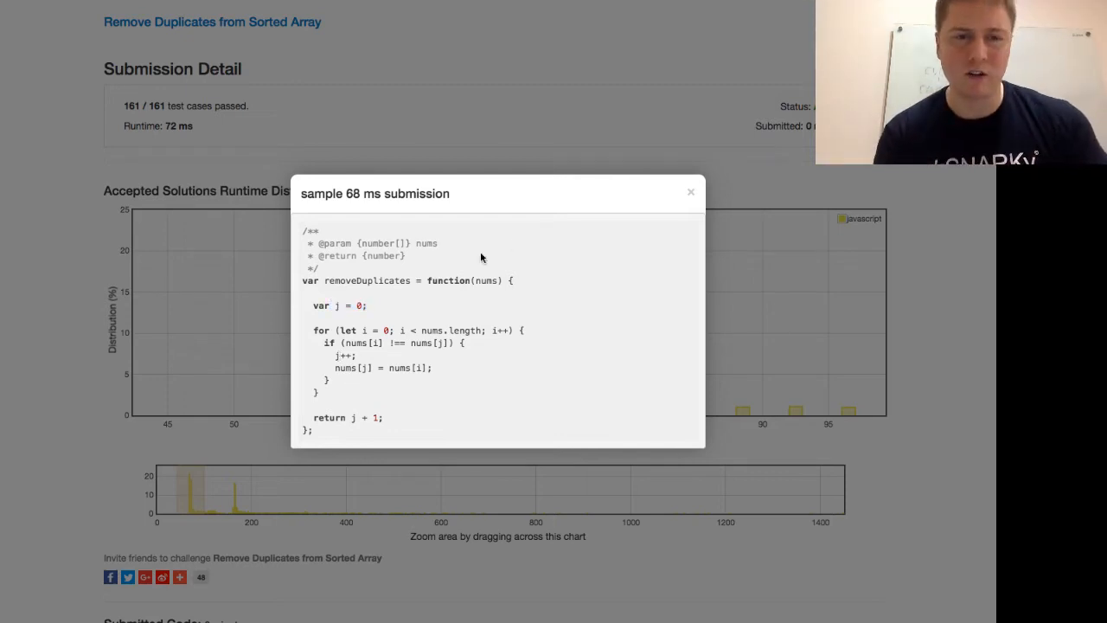
pyautogui.click(690, 191)
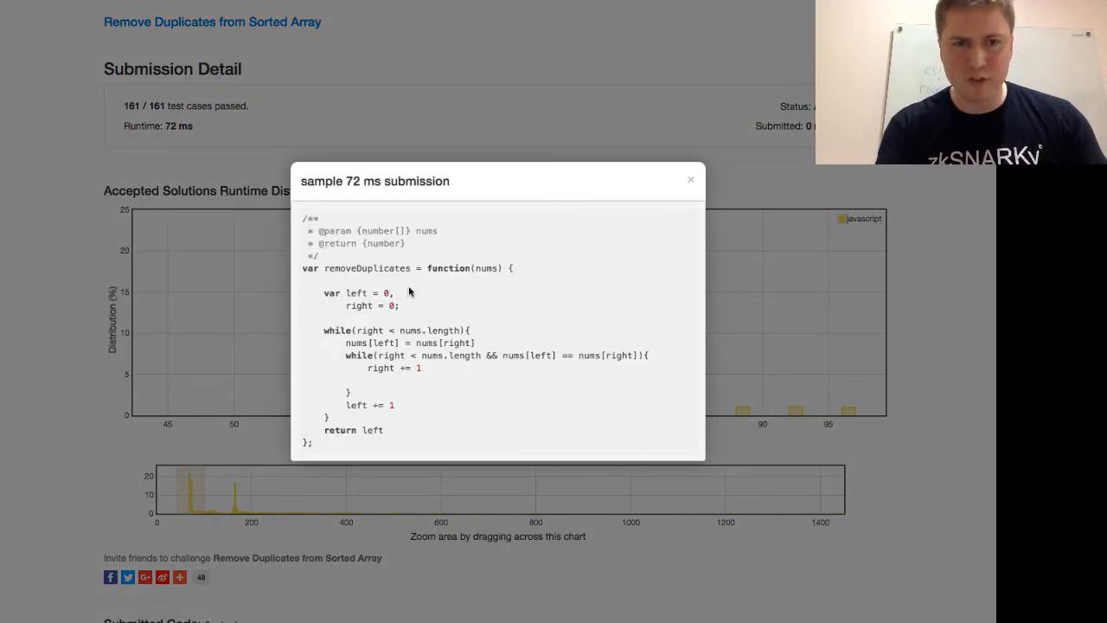
pyautogui.moveTo(400, 281)
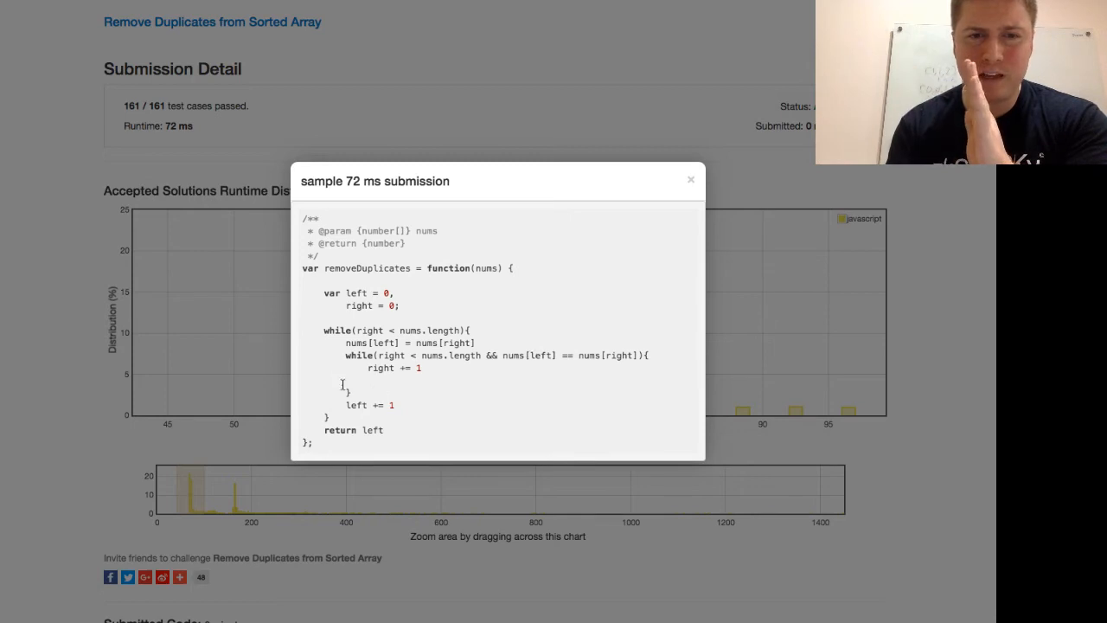
pyautogui.moveTo(330, 325)
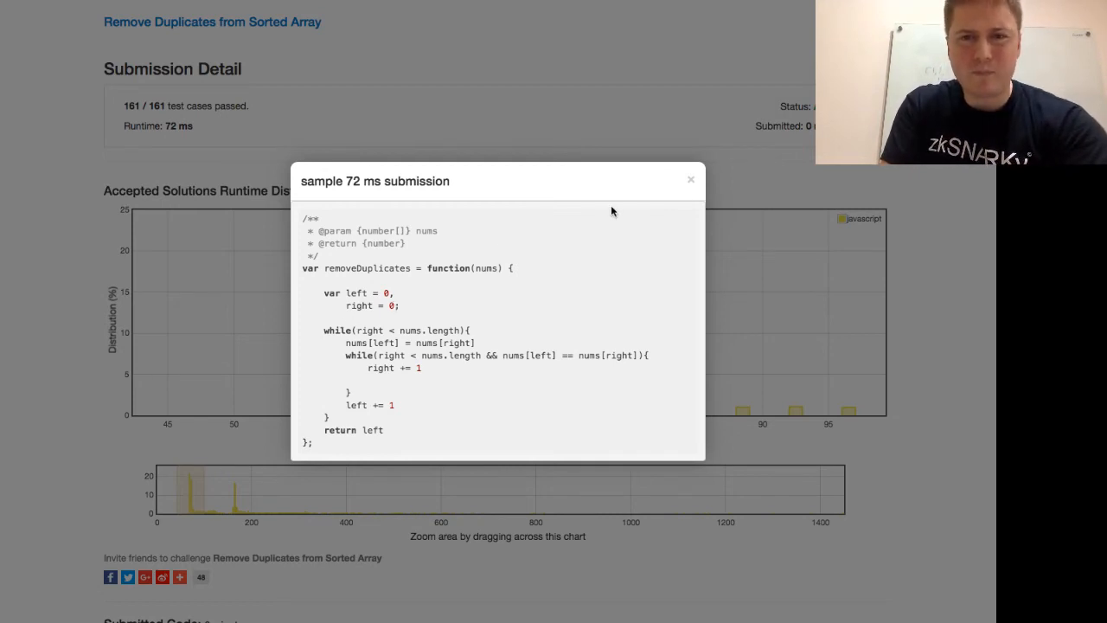
# - Close the sample 72 ms submission and return to the JavaScript editor
pyautogui.click(690, 178)
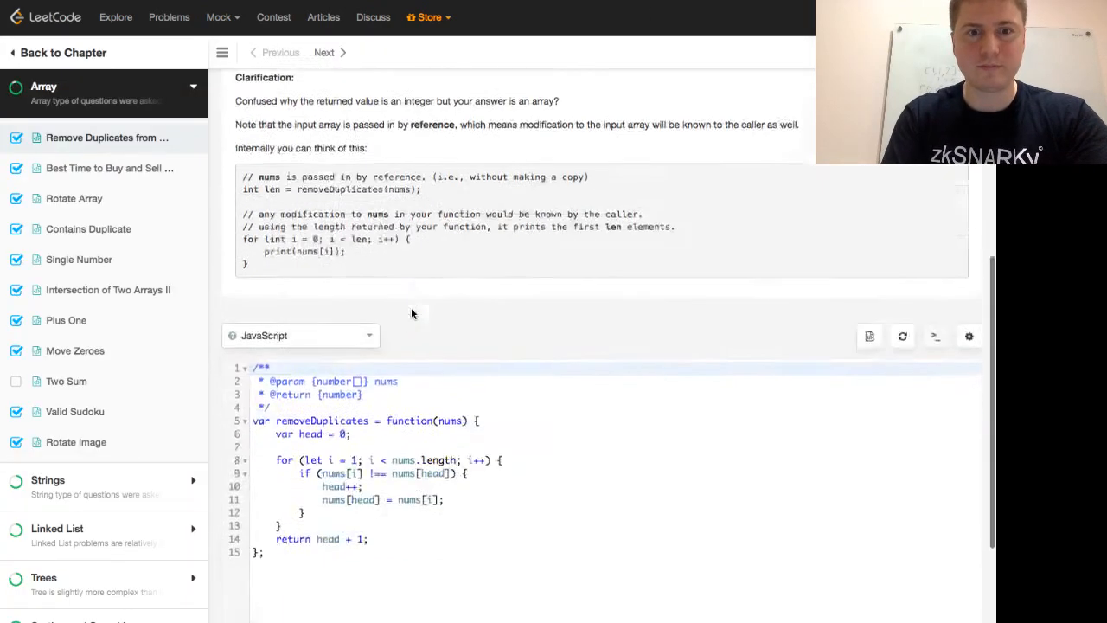
# - Switch the language to Python and start the function with 'head = 0'
pyautogui.click(301, 335)
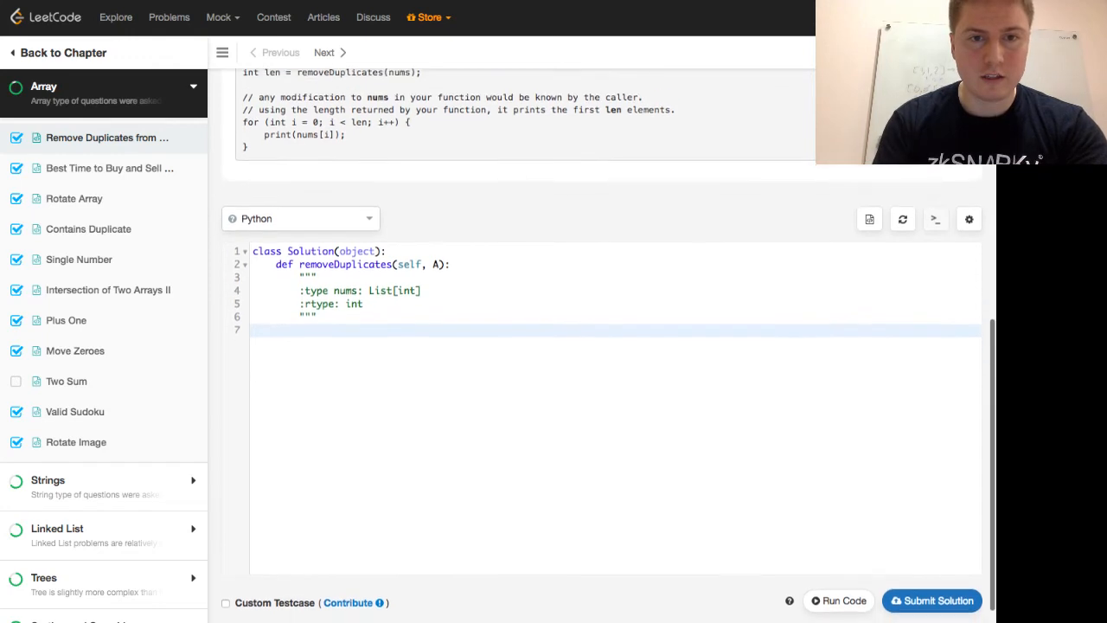
pyautogui.write('var')
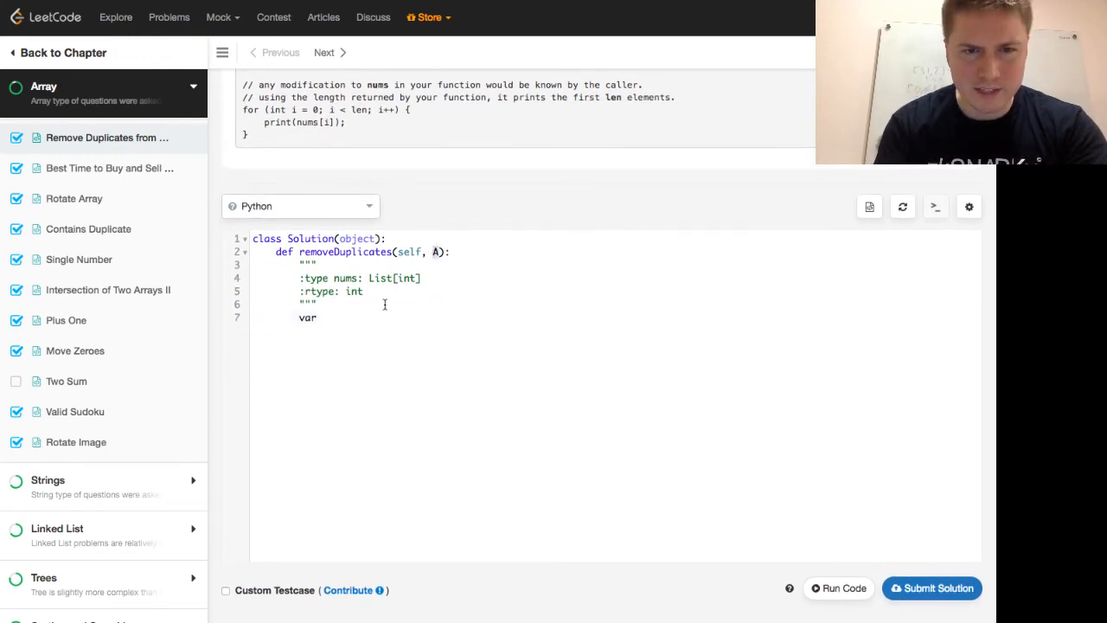
pyautogui.click(317, 318)
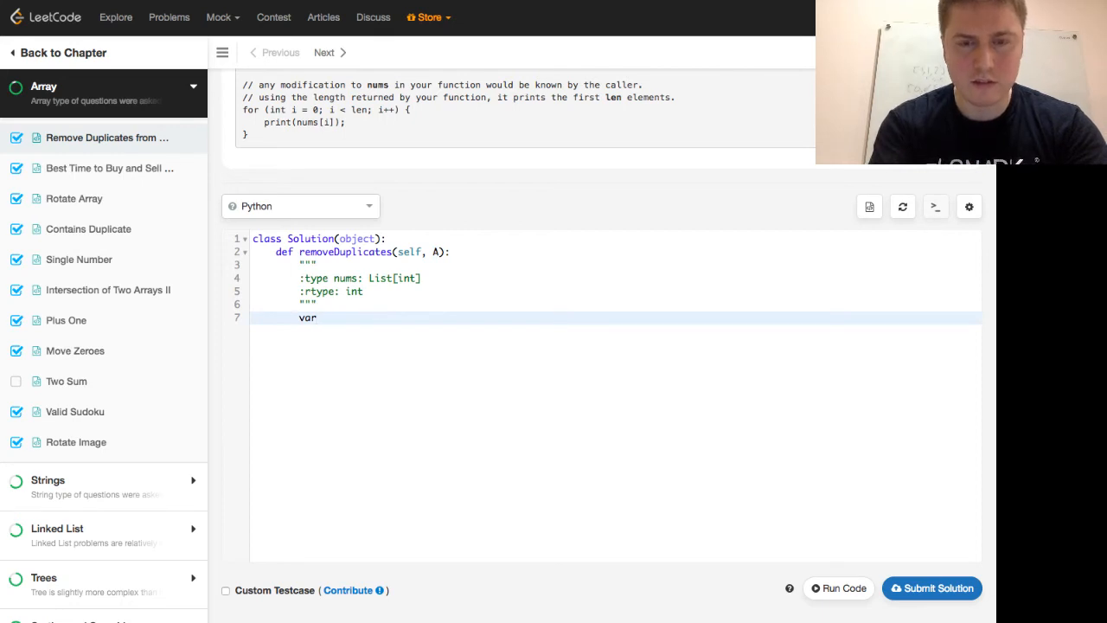
pyautogui.press('Backspace')
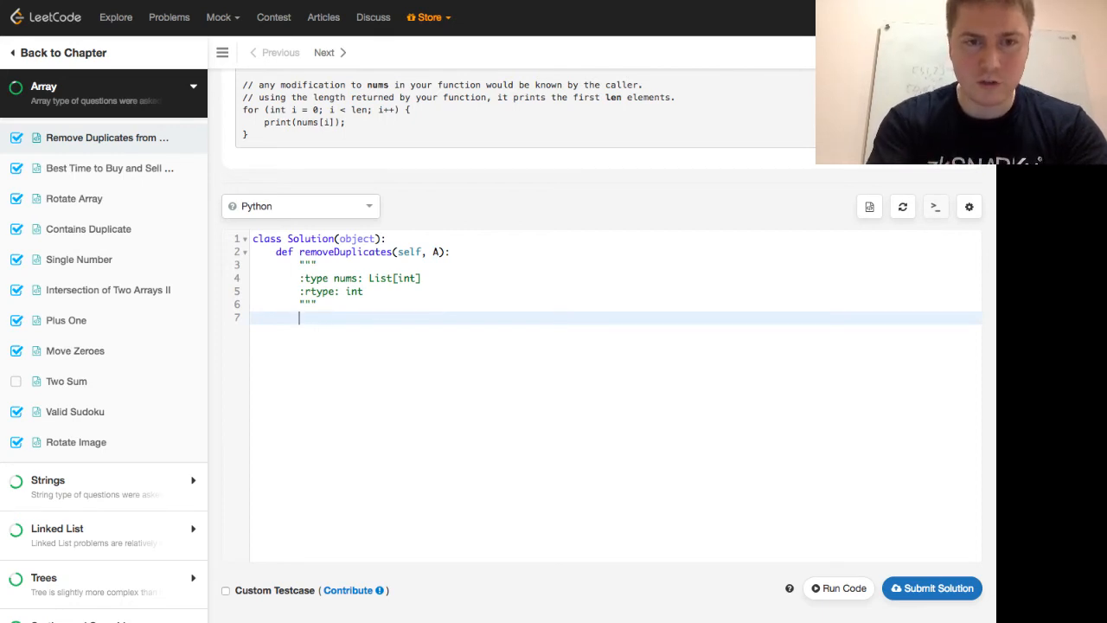
pyautogui.write('head =')
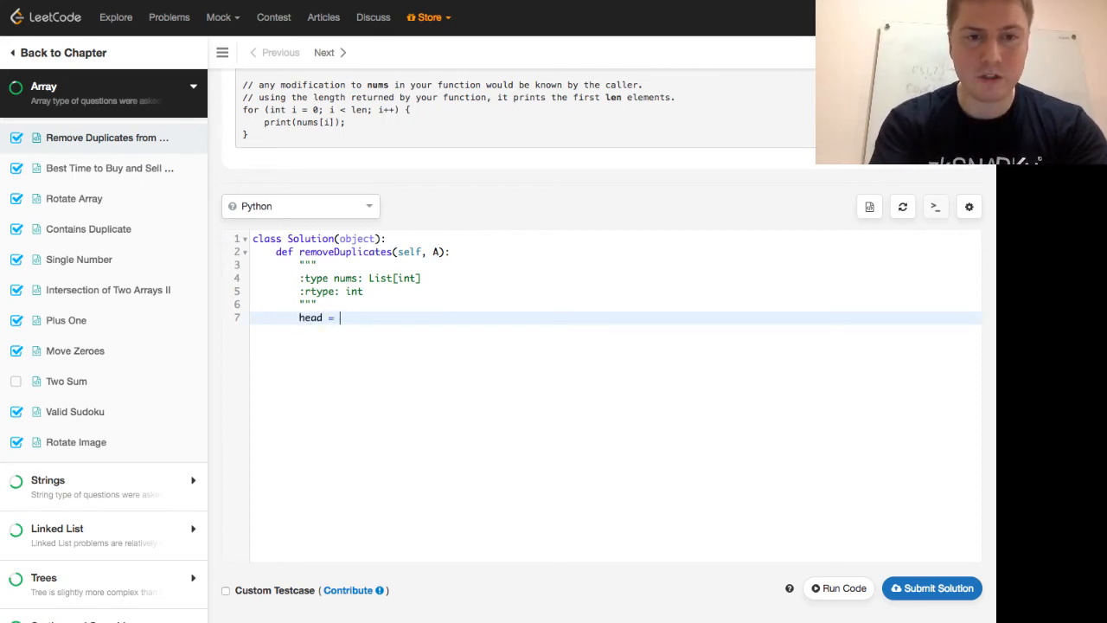
pyautogui.write('0')
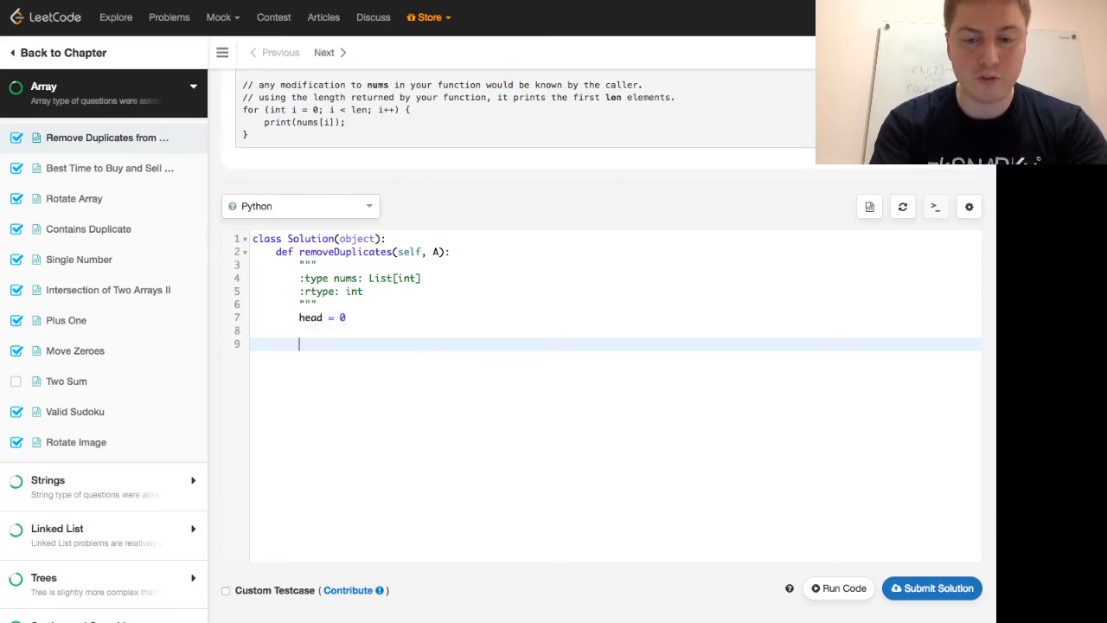
# - Loop 'for i in range(len(A)):' and increment head when A[i] != A[head]
pyautogui.write('for i in')
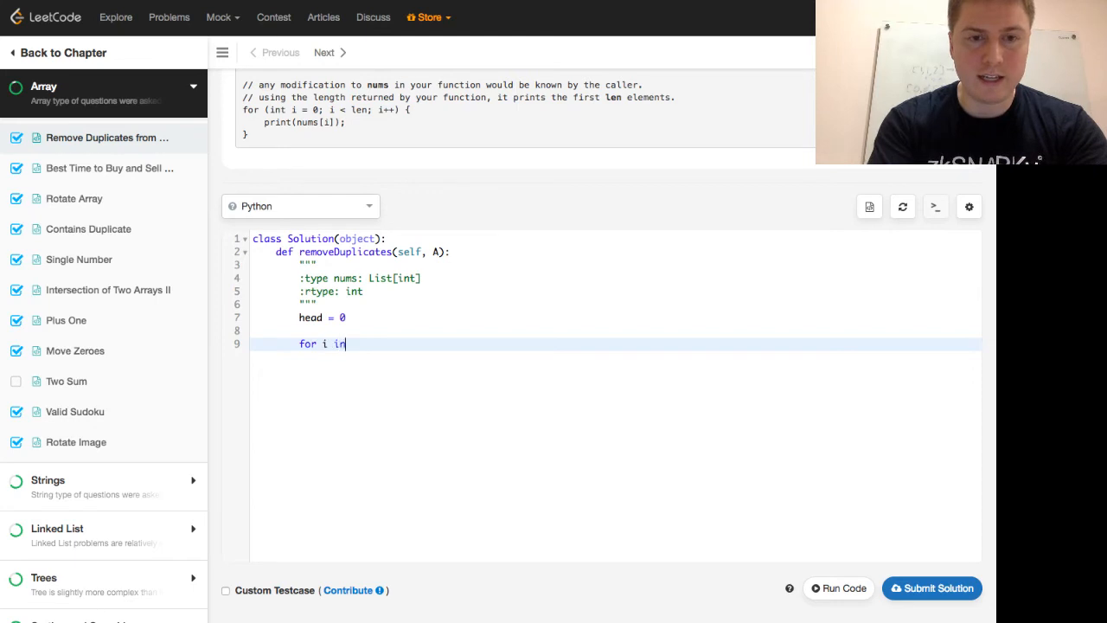
pyautogui.write('range*')
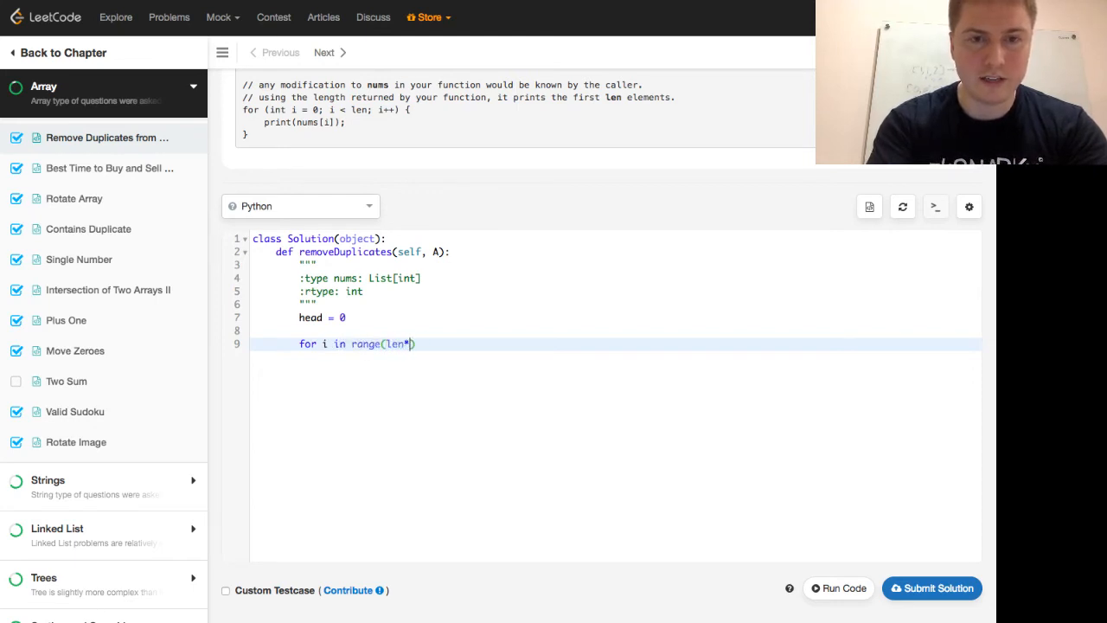
pyautogui.write('A)')
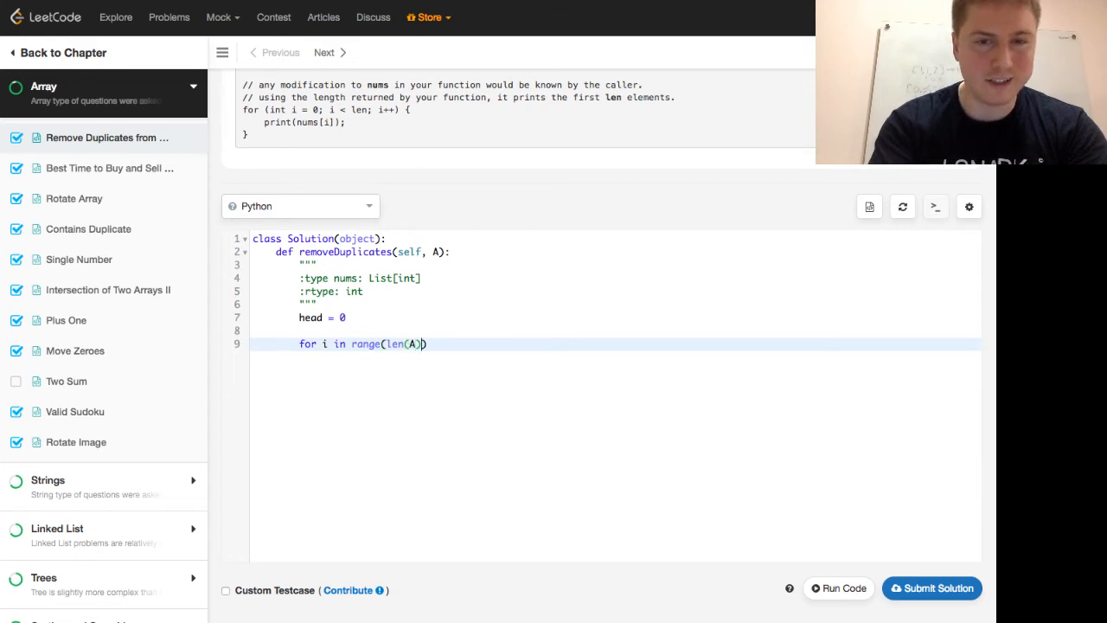
pyautogui.write(':')
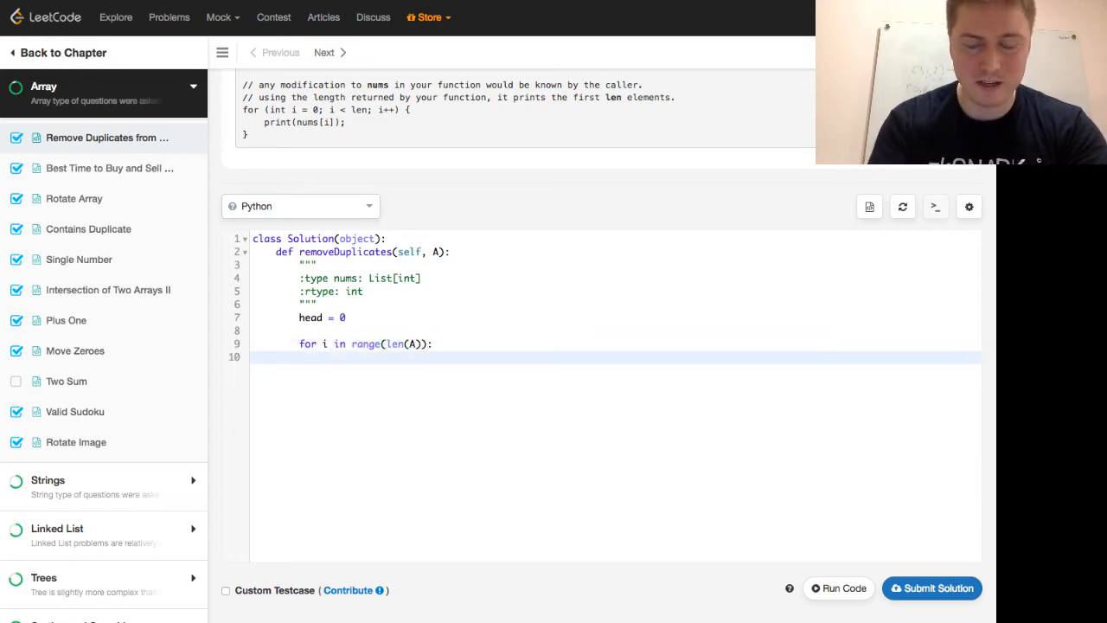
pyautogui.write('if A[')
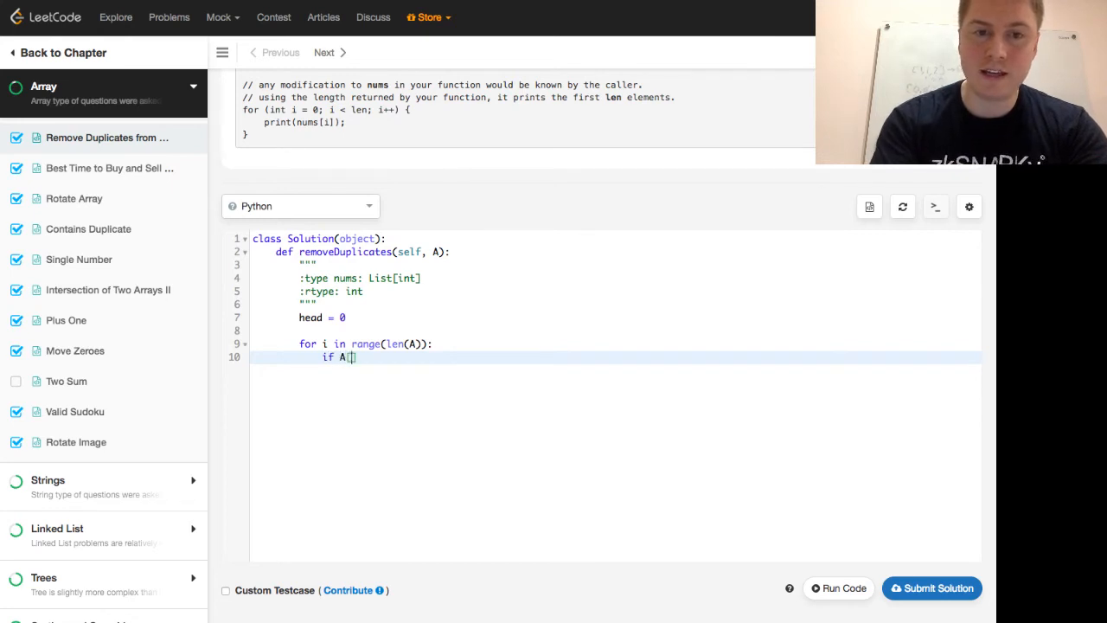
pyautogui.write('i] !=')
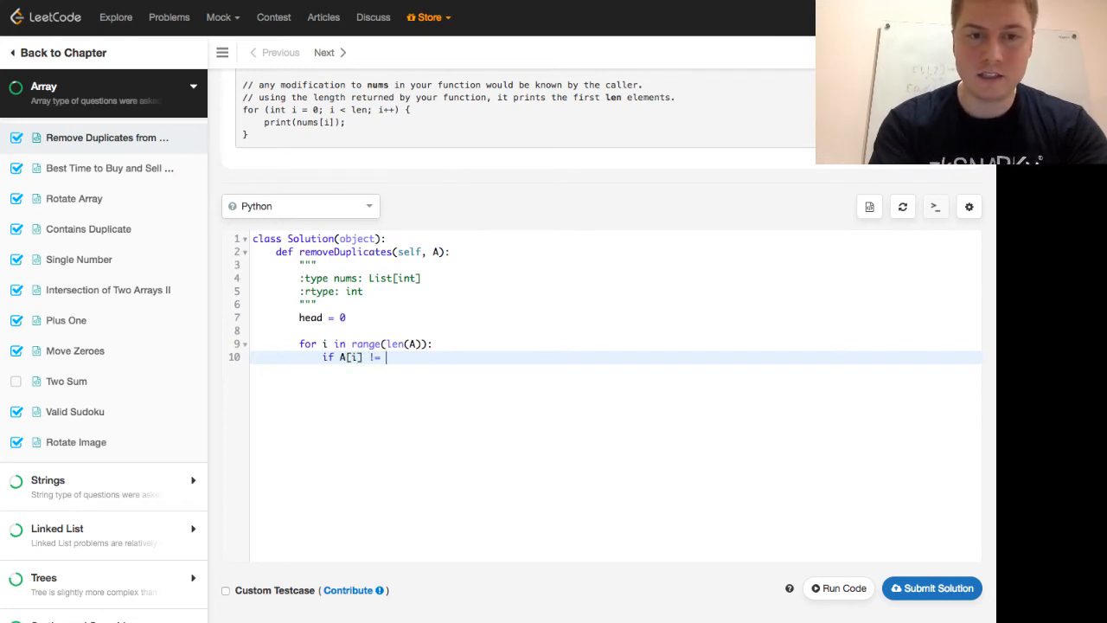
pyautogui.write('A[]')
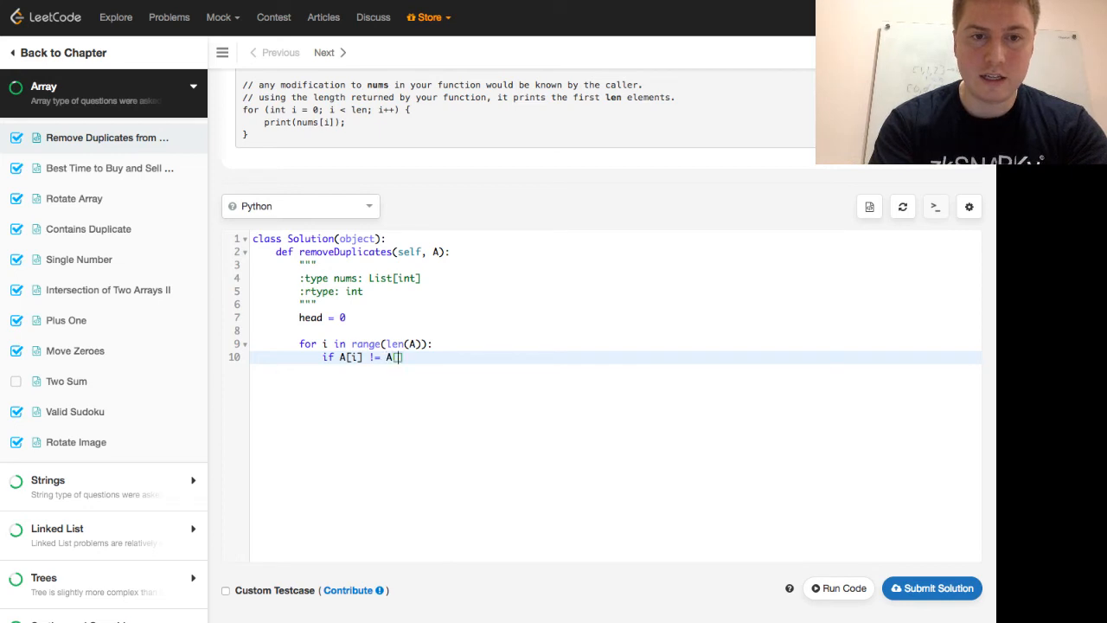
pyautogui.write('head]')
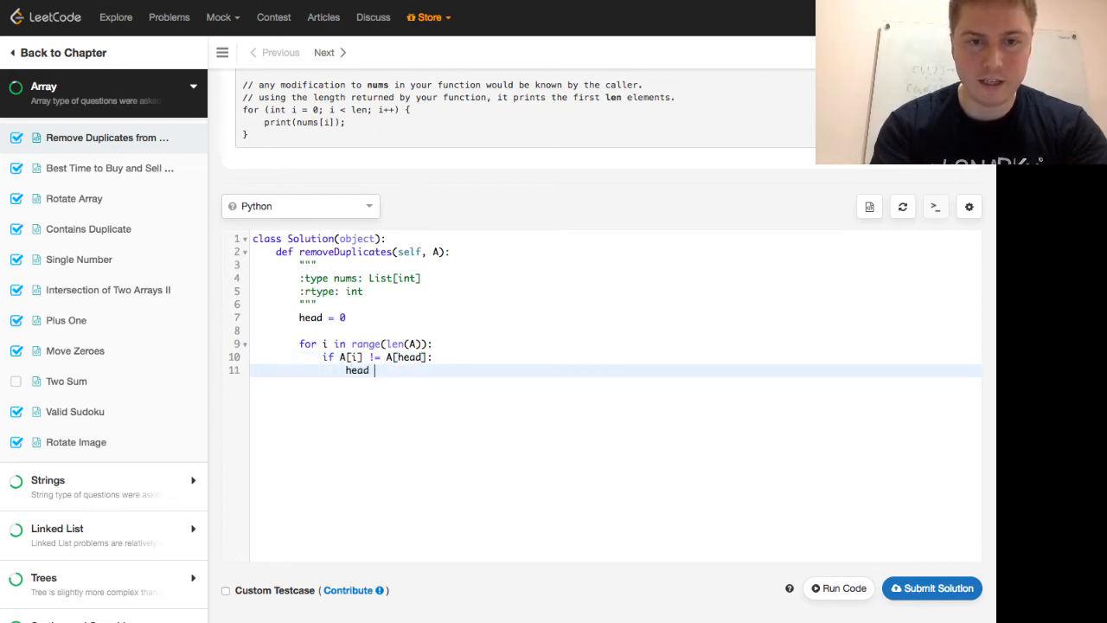
pyautogui.write('+= 1')
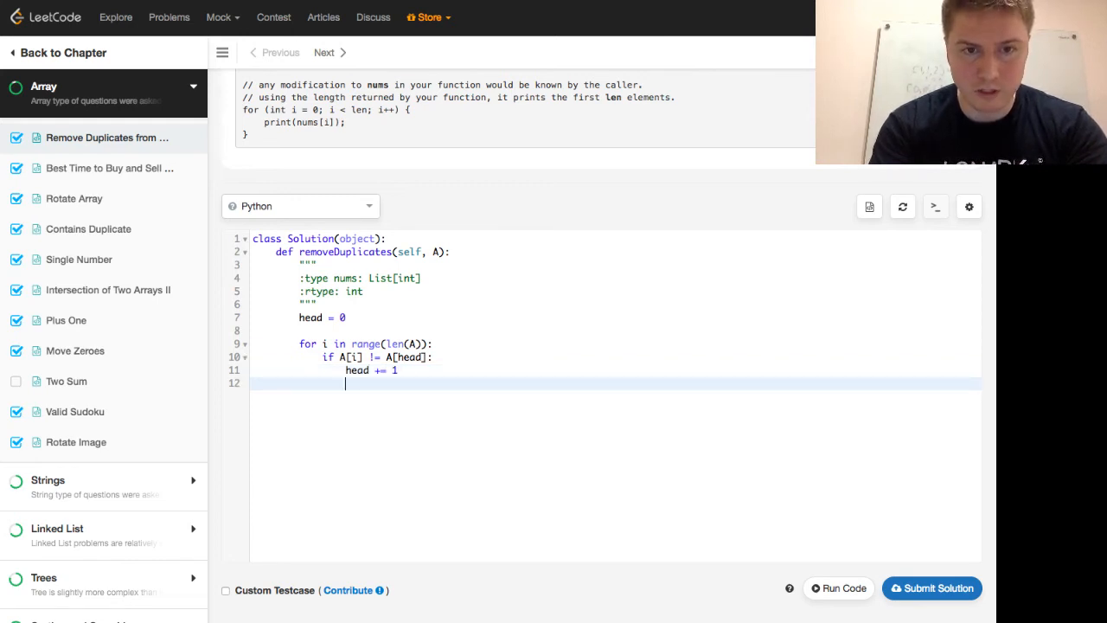
# - Copy the new value with 'A[head] = A[i]' and finish with 'return head + 1'
pyautogui.write('A[head] =')
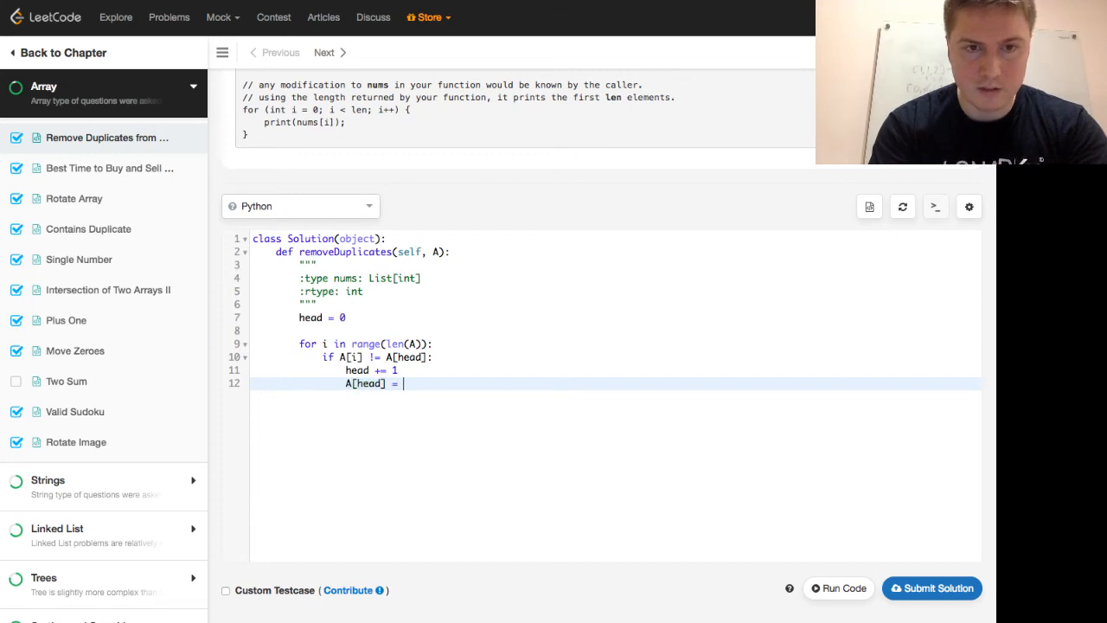
pyautogui.write('A[]')
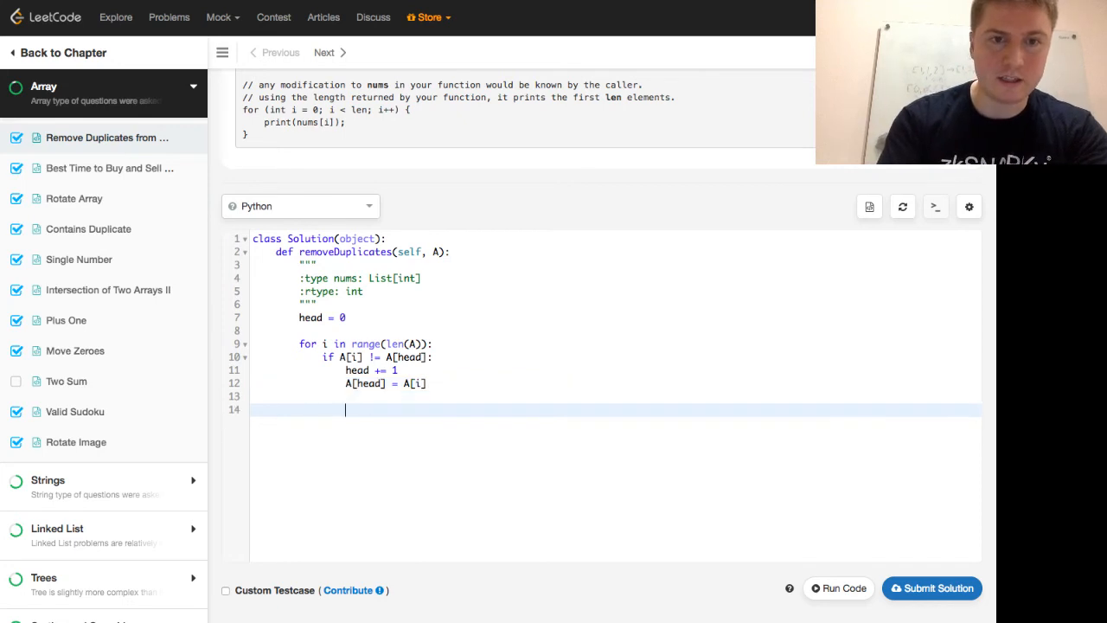
pyautogui.write('return')
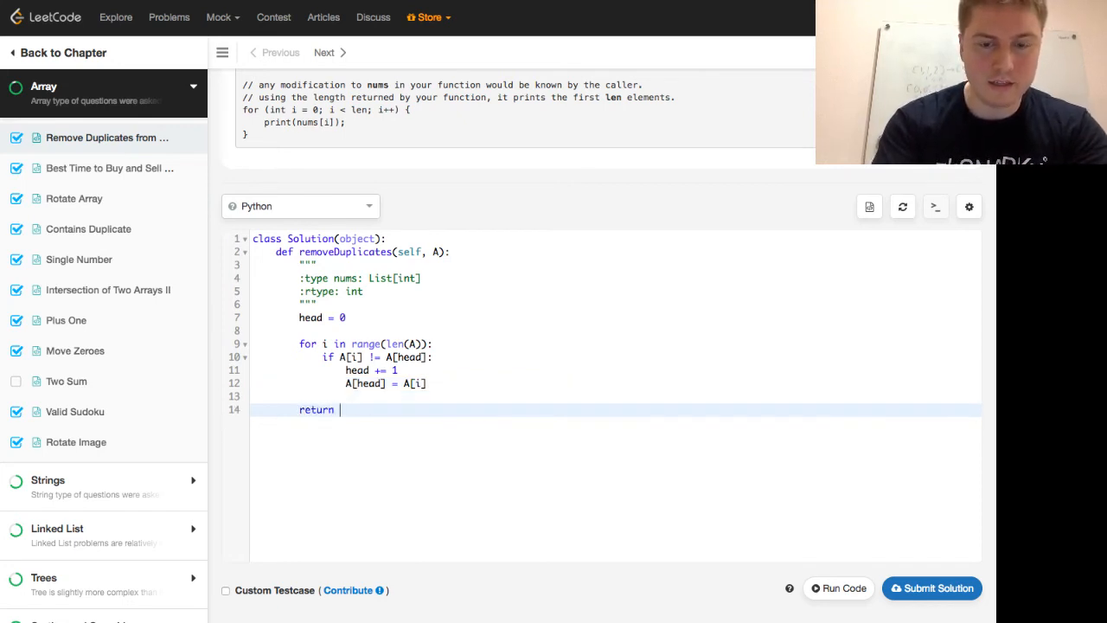
pyautogui.write('head +')
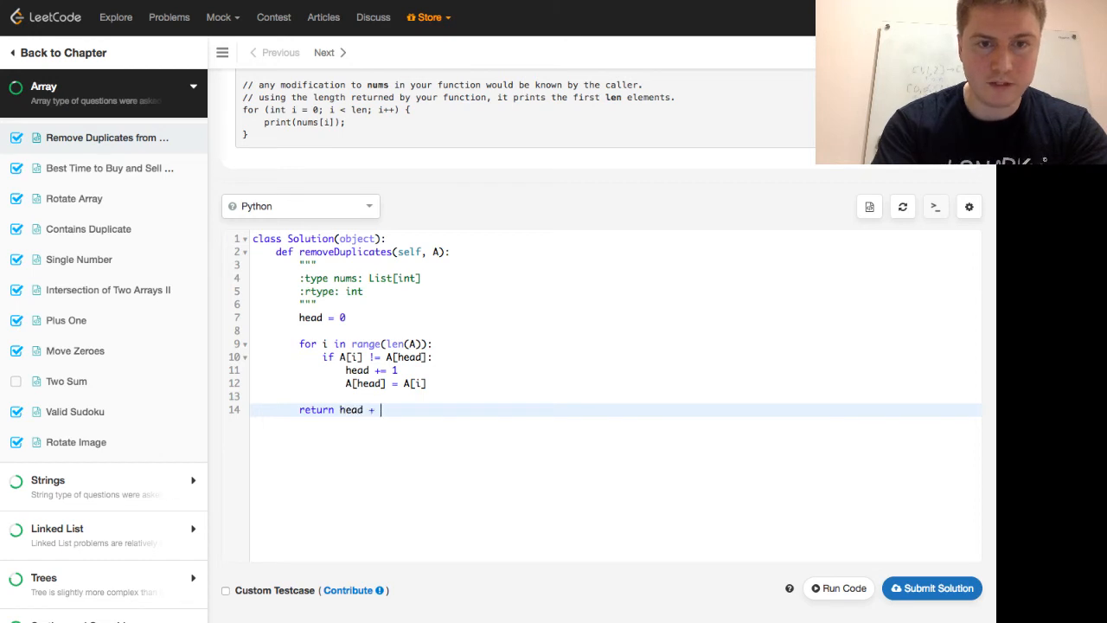
pyautogui.write('1')
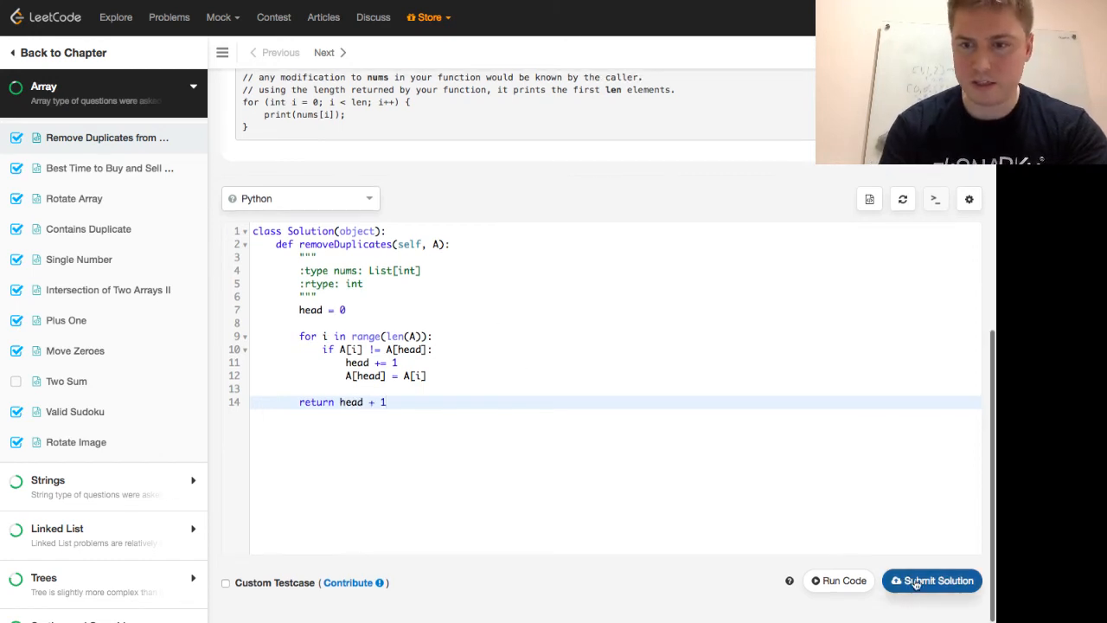
# - Submit the Python solution and read its IndexError on empty input in the submission detail
pyautogui.click(931, 581)
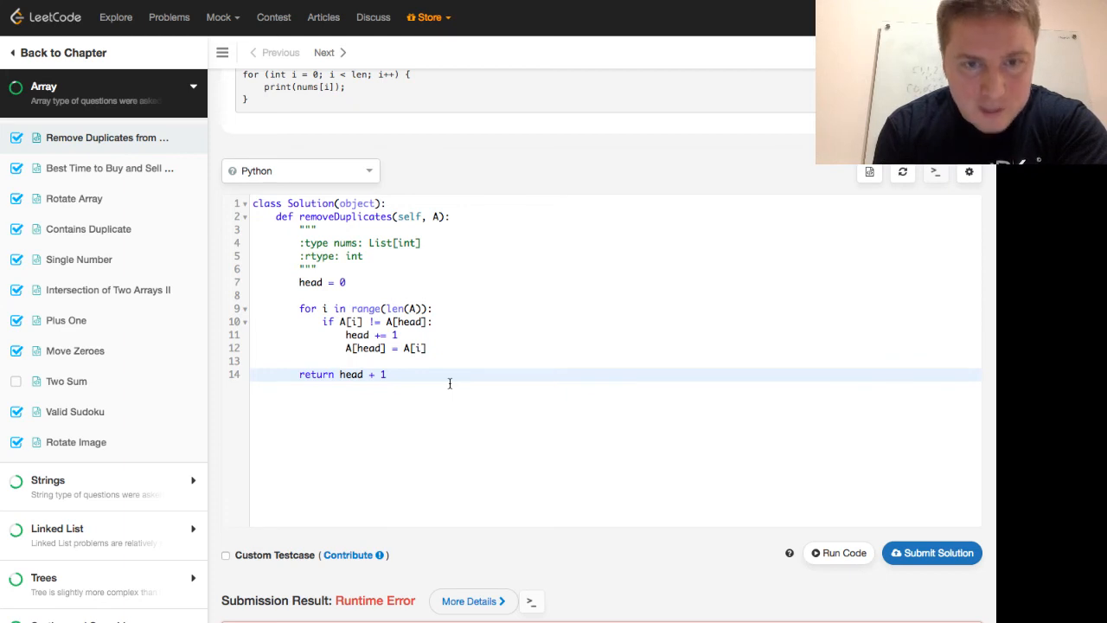
pyautogui.click(474, 488)
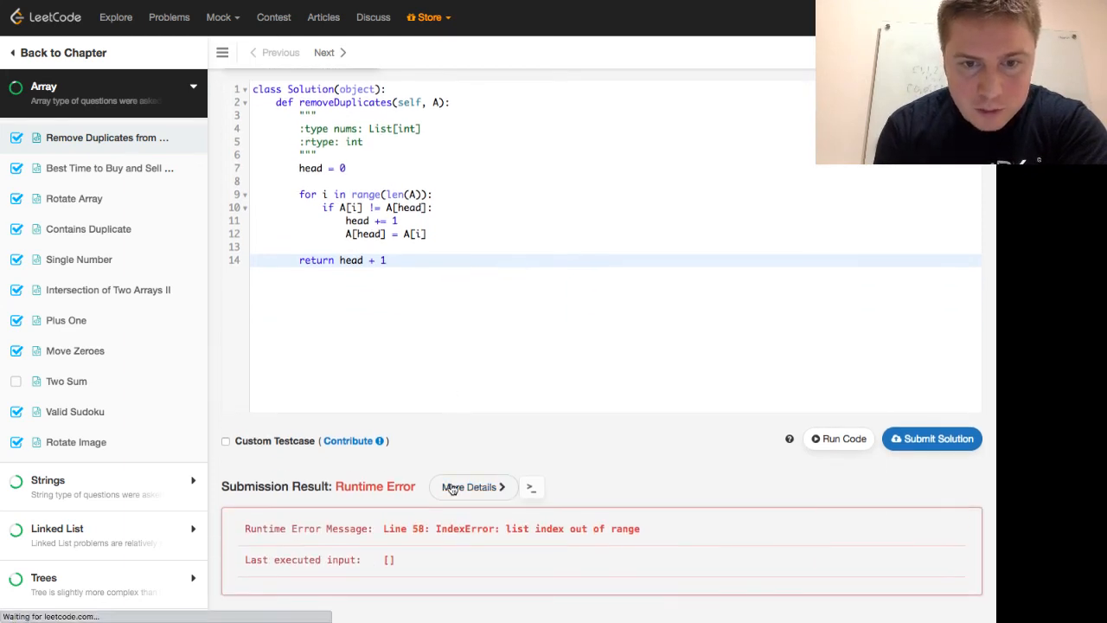
pyautogui.click(474, 486)
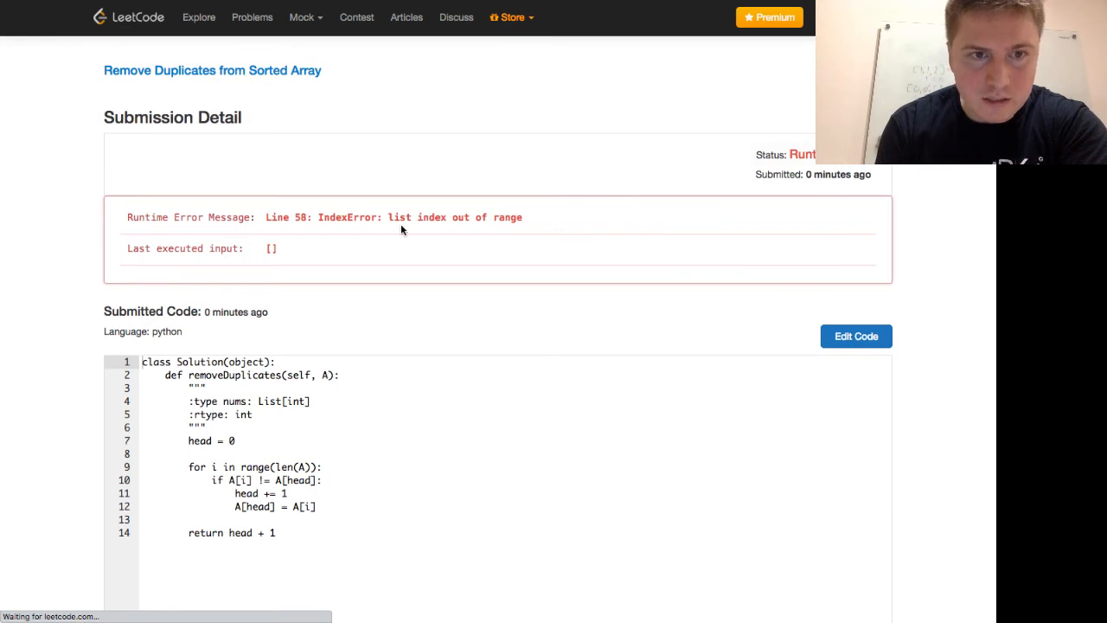
pyautogui.moveTo(277, 260)
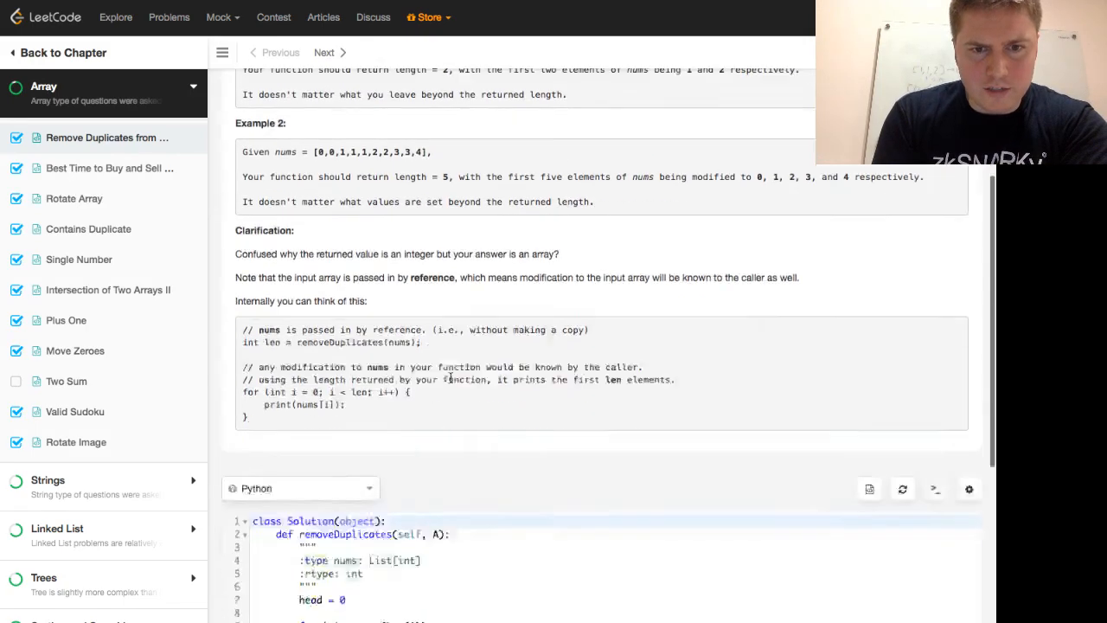
# - Add the 'if not A: return 0' empty-list guard and resubmit the Python solution
pyautogui.scroll(-3)
pyautogui.write('if not A: return')
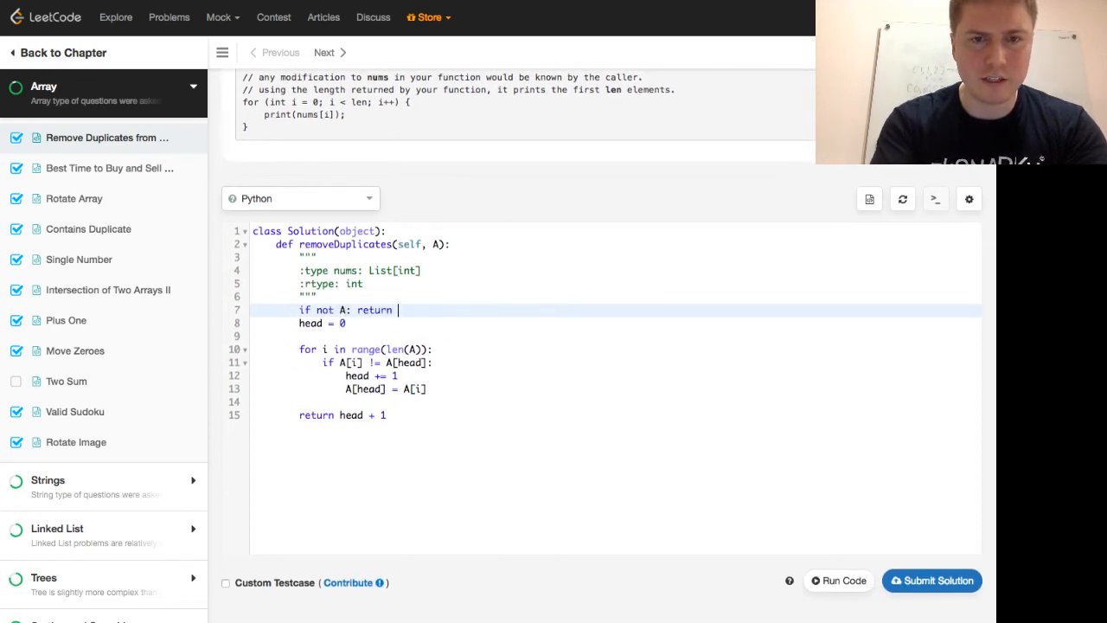
pyautogui.write('0')
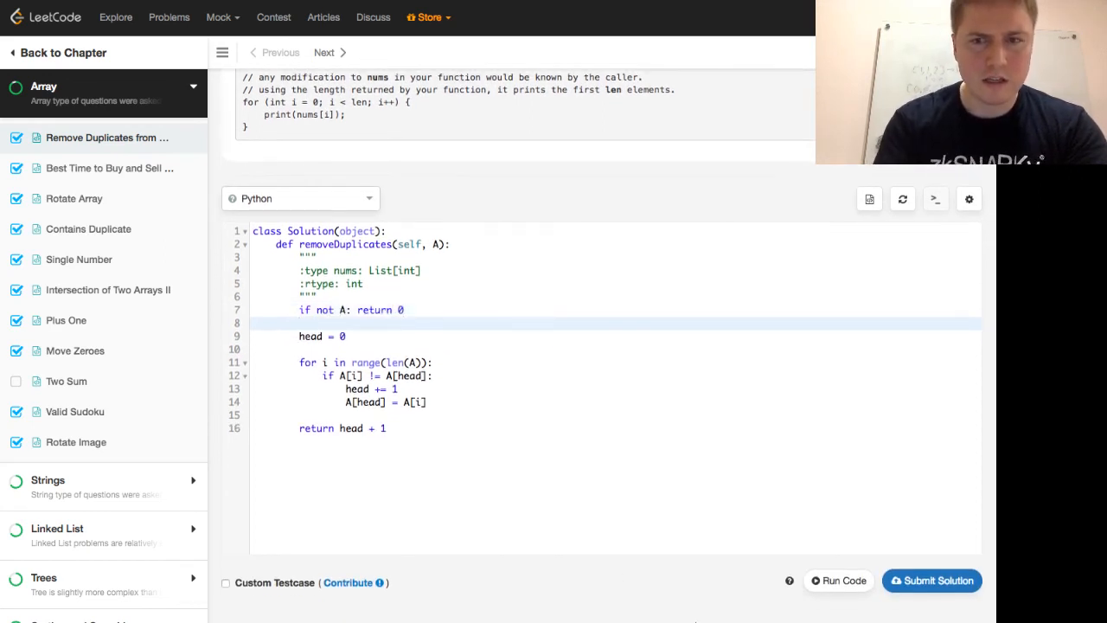
pyautogui.click(930, 581)
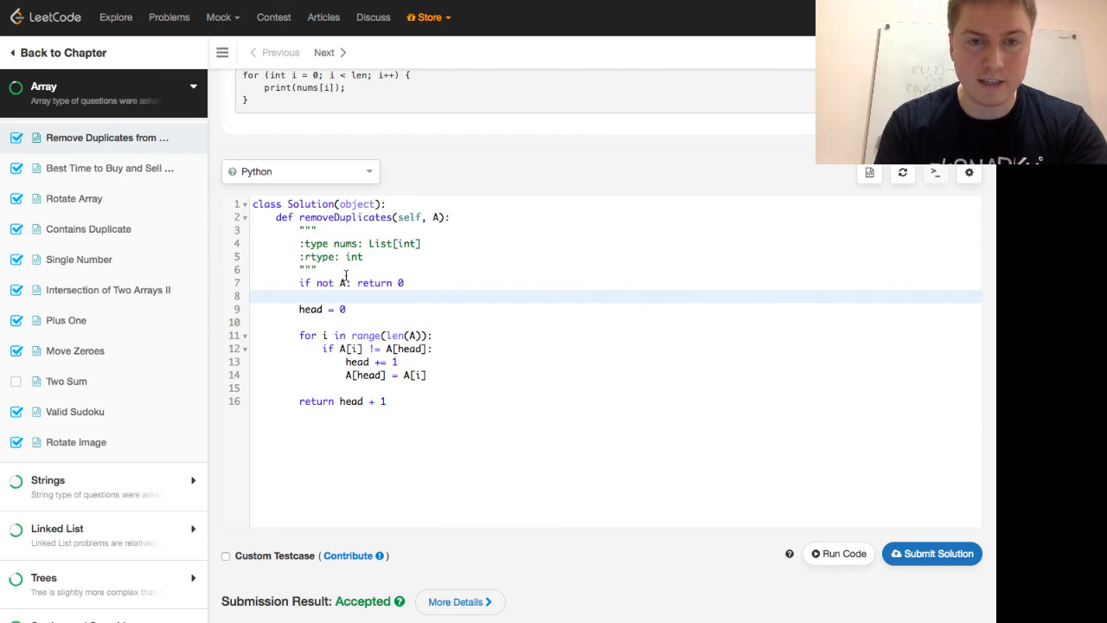
pyautogui.moveTo(436, 339)
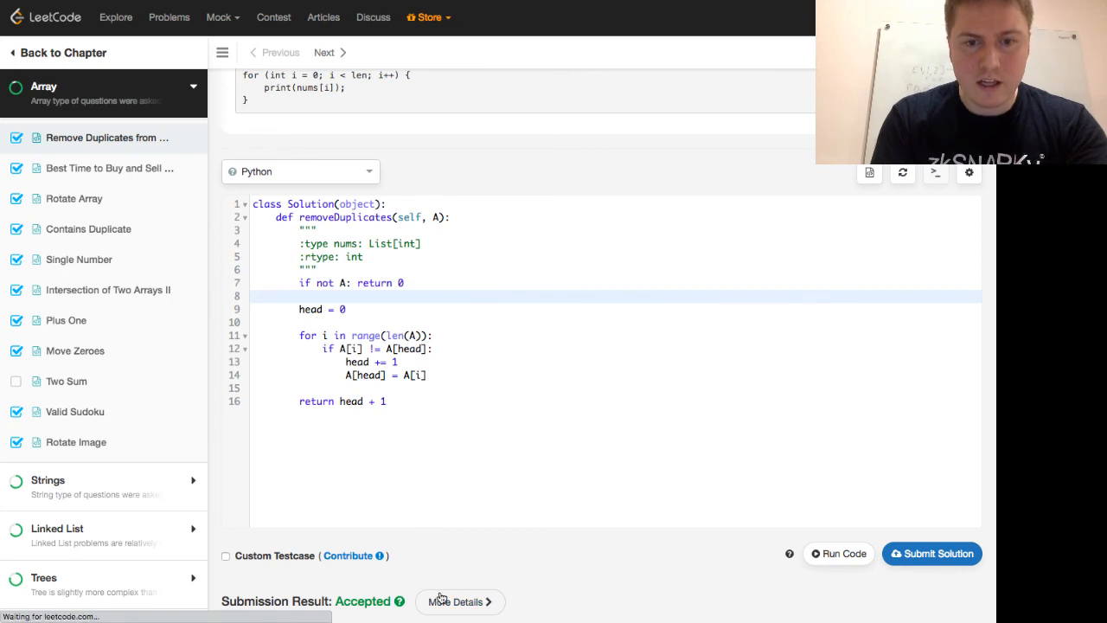
# - View the accepted 76 ms submission's runtime chart zoomed to 35–75 ms and the sample 40 ms code
pyautogui.click(460, 602)
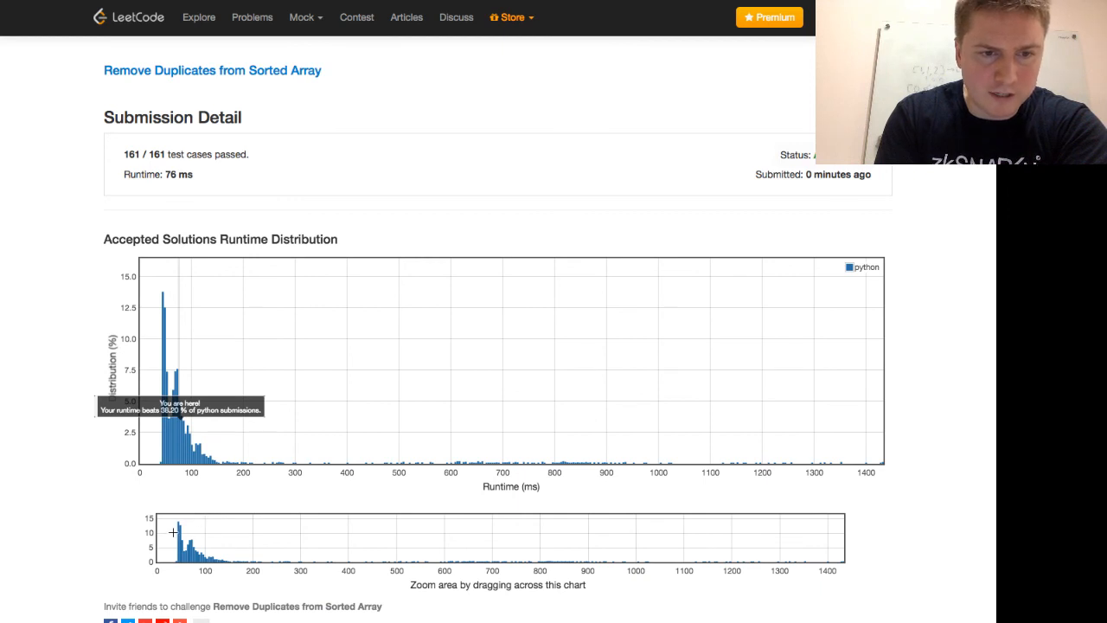
pyautogui.moveTo(159, 533); pyautogui.dragTo(194, 533)
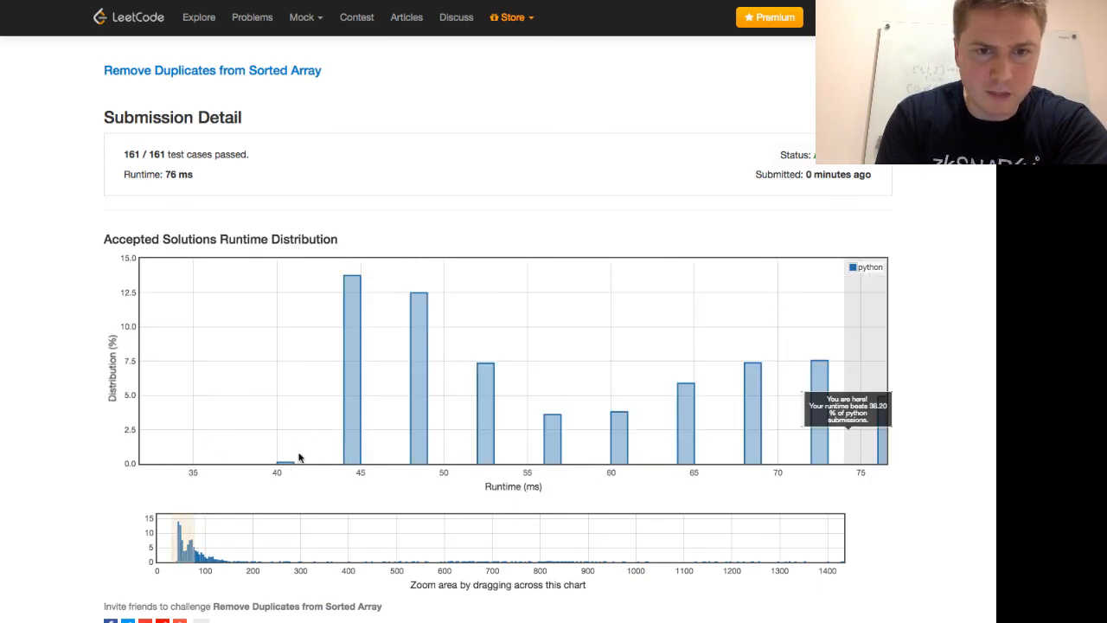
pyautogui.click(277, 458)
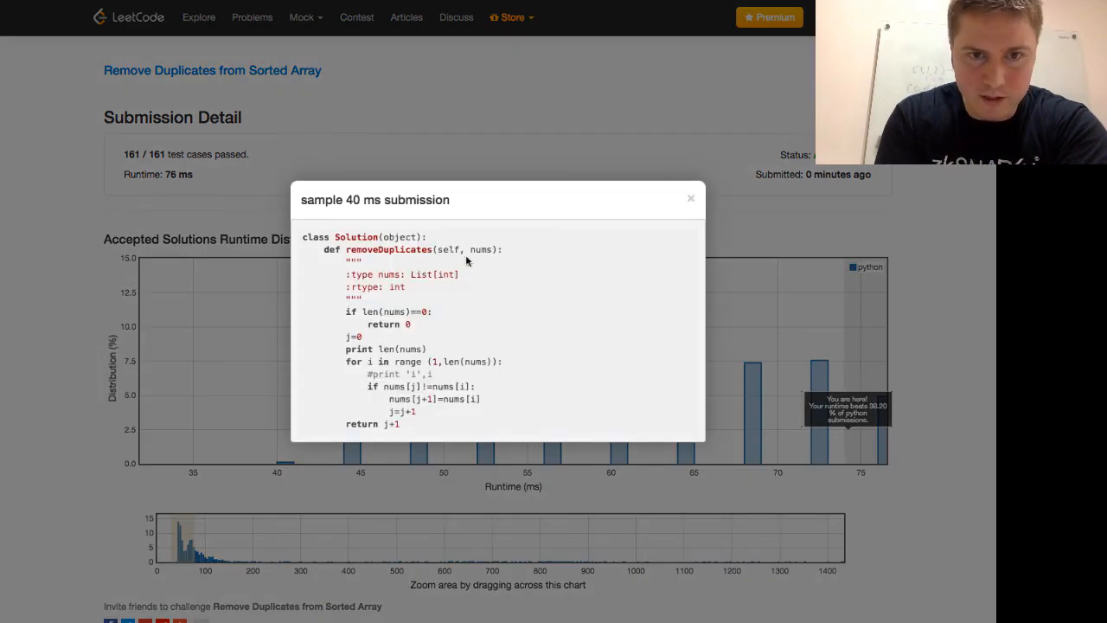
pyautogui.moveTo(413, 329)
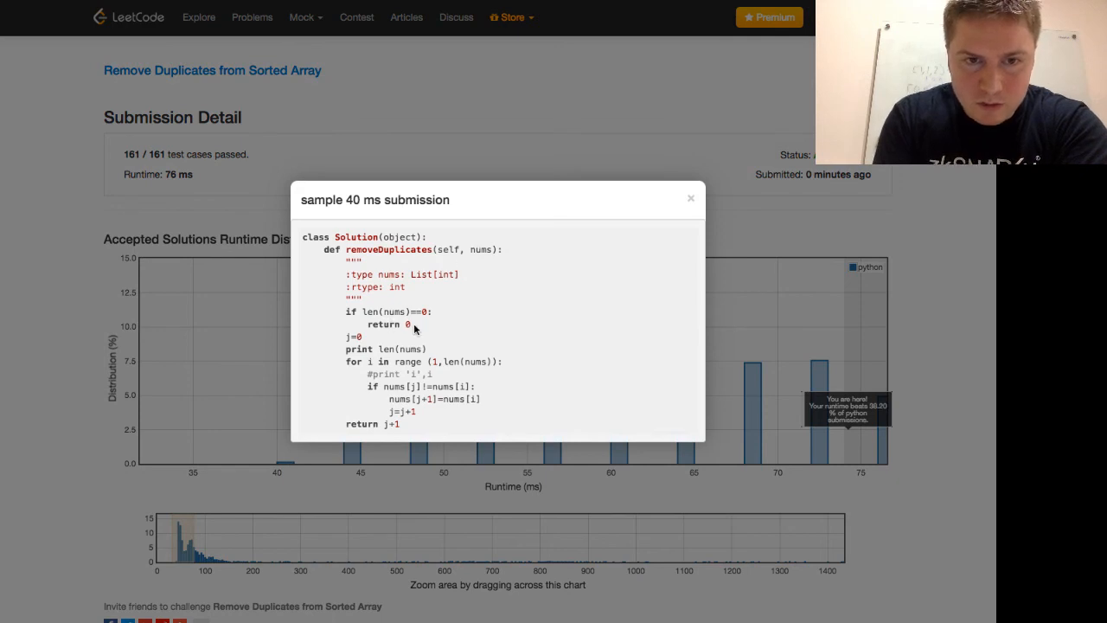
# - Inspect the 40 ms sample's copying lines, view the 44 ms sample, then close the sample code
pyautogui.doubleClick(390, 350)
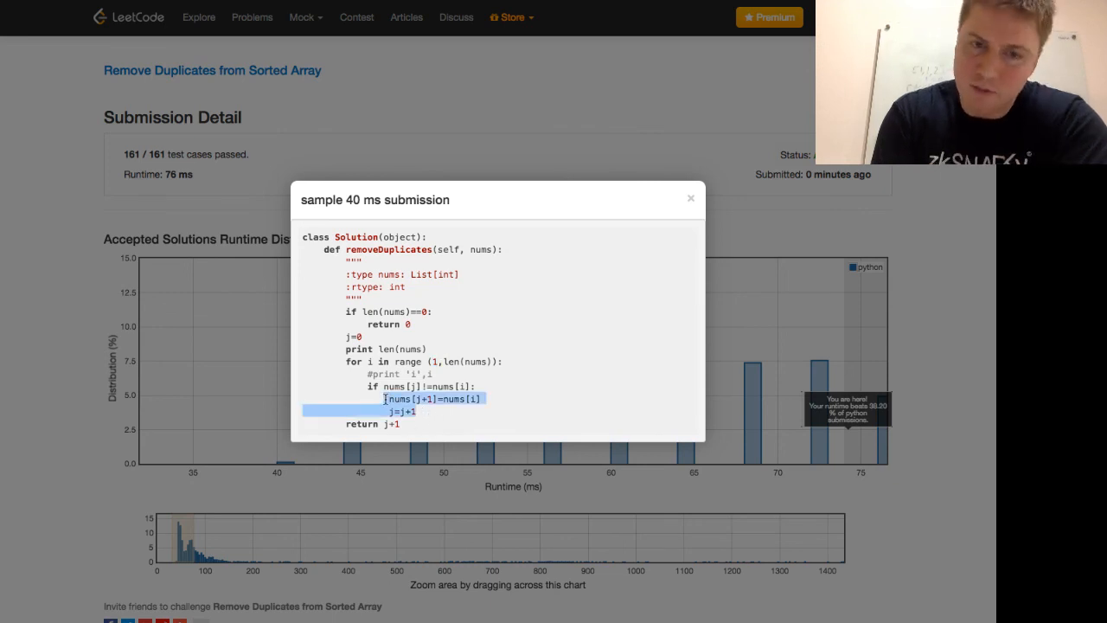
pyautogui.moveTo(594, 242)
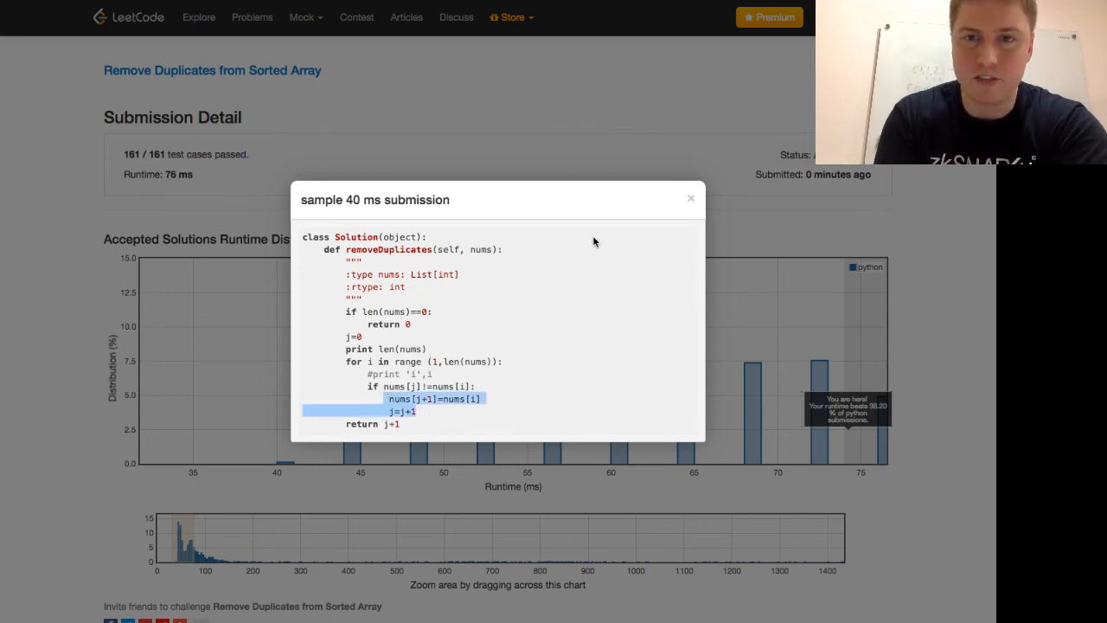
pyautogui.click(690, 197)
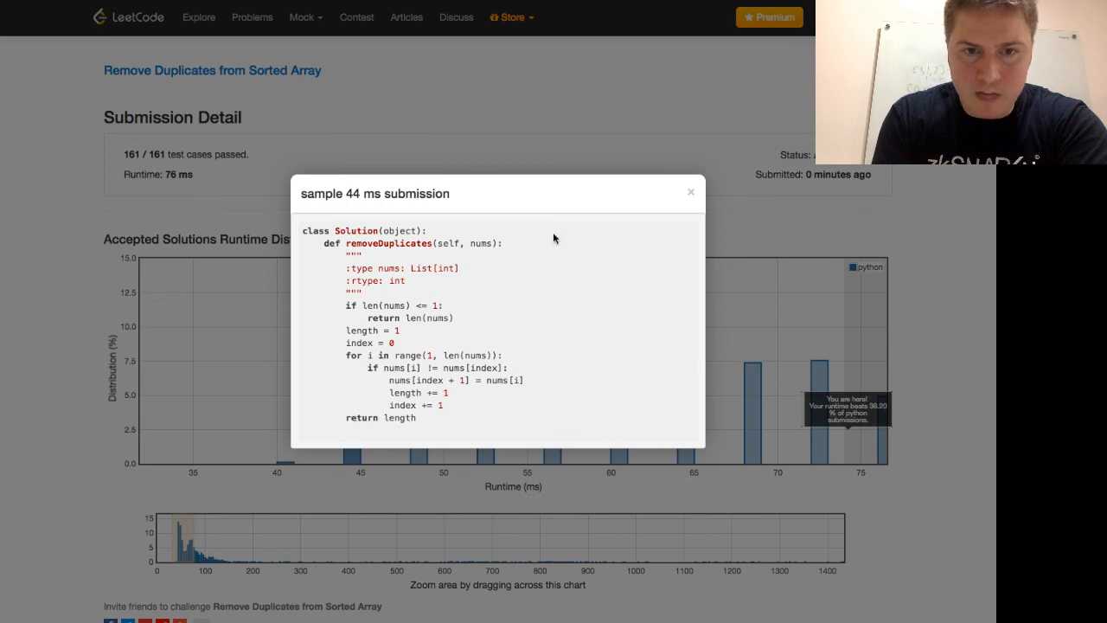
pyautogui.click(692, 190)
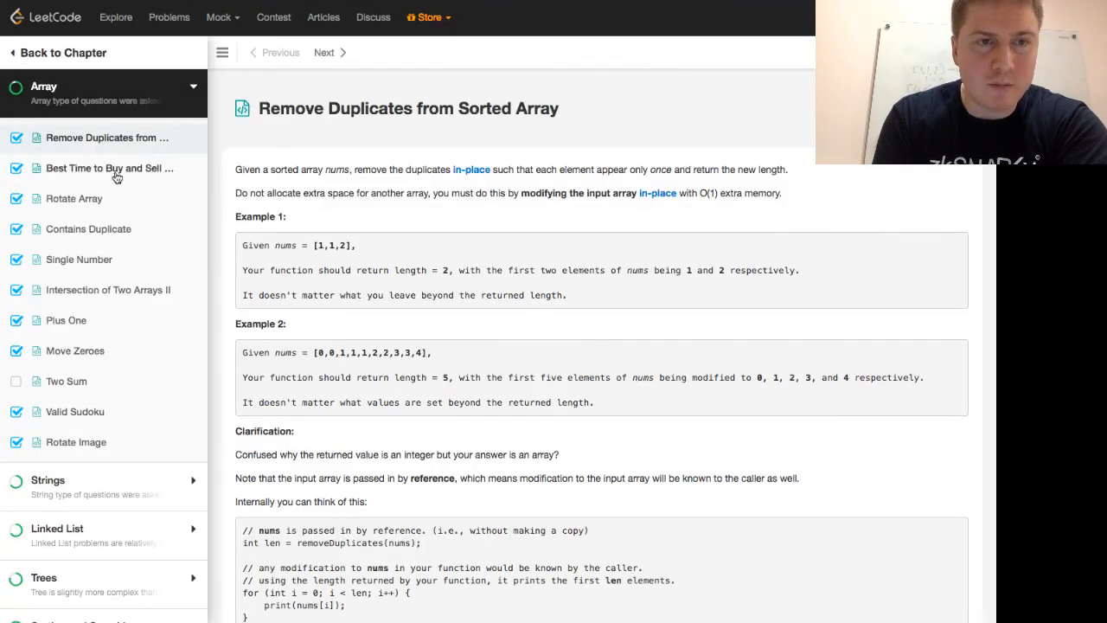
pyautogui.moveTo(109, 168)
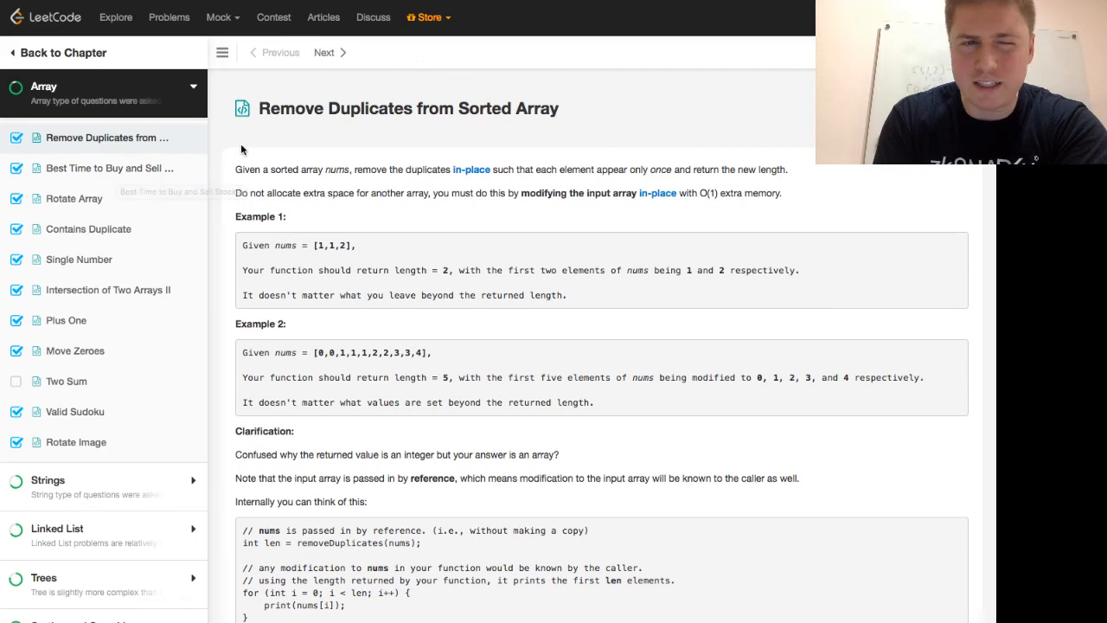
pyautogui.moveTo(426, 135)
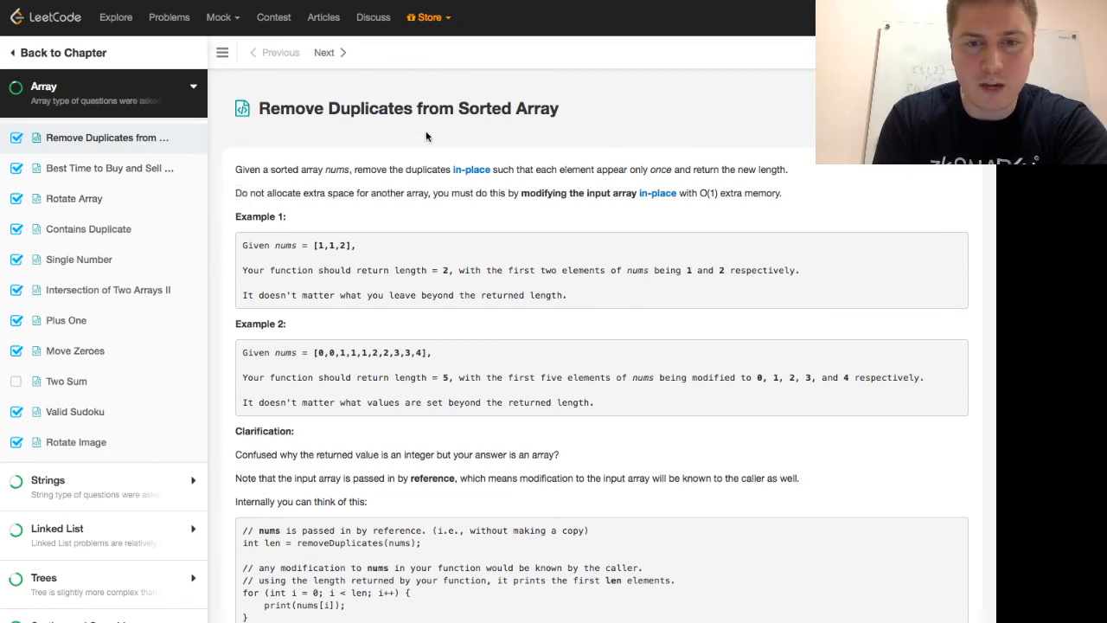
# - Scroll down the problem page to reveal the Python removeDuplicates solution in the editor
pyautogui.scroll(-3)
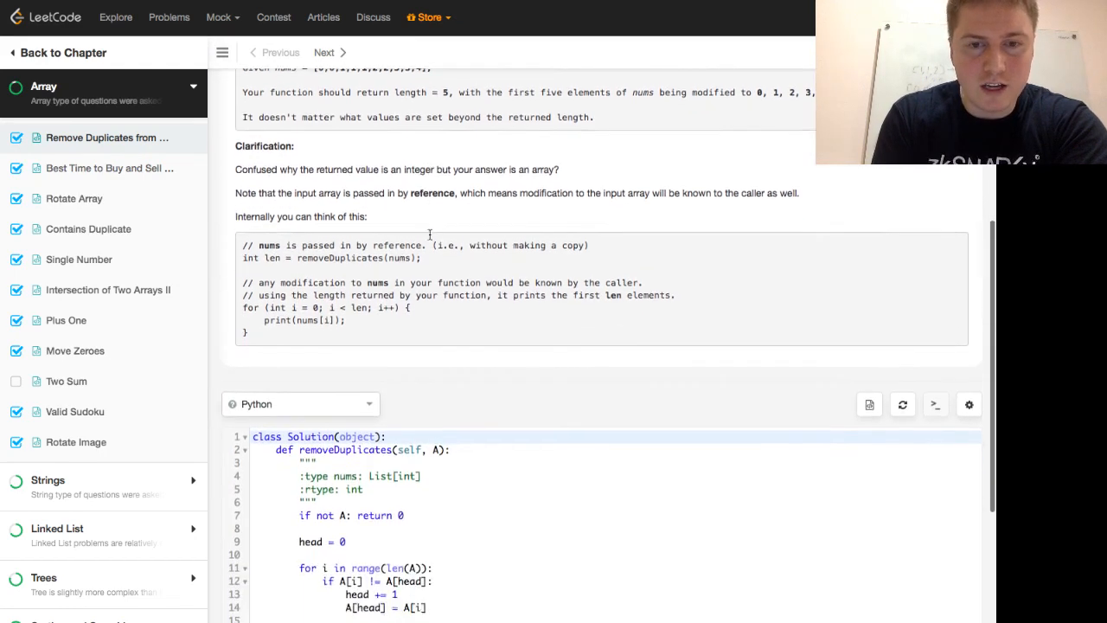